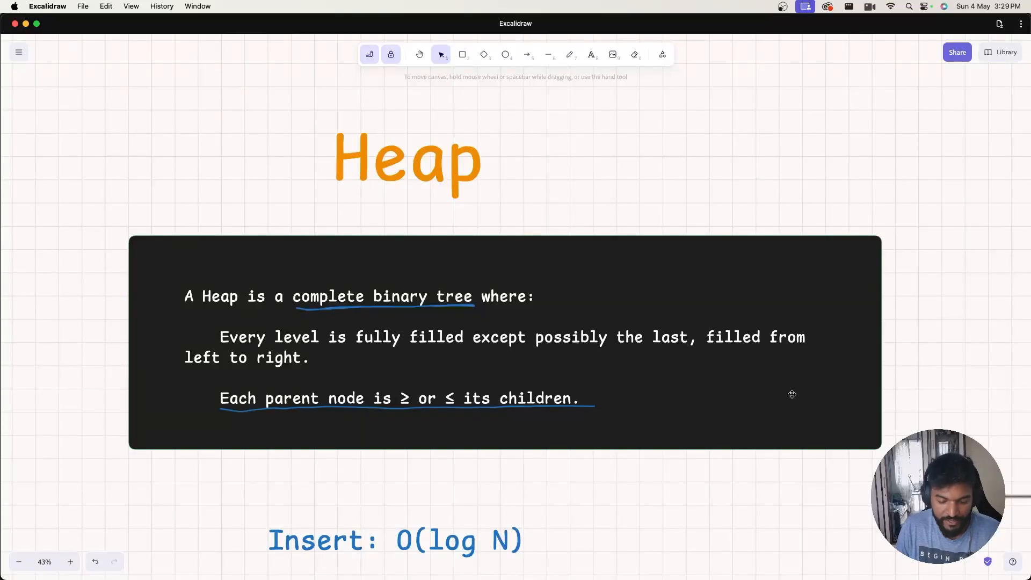
{"action": "mouse_move", "coordinate": [551, 68]}
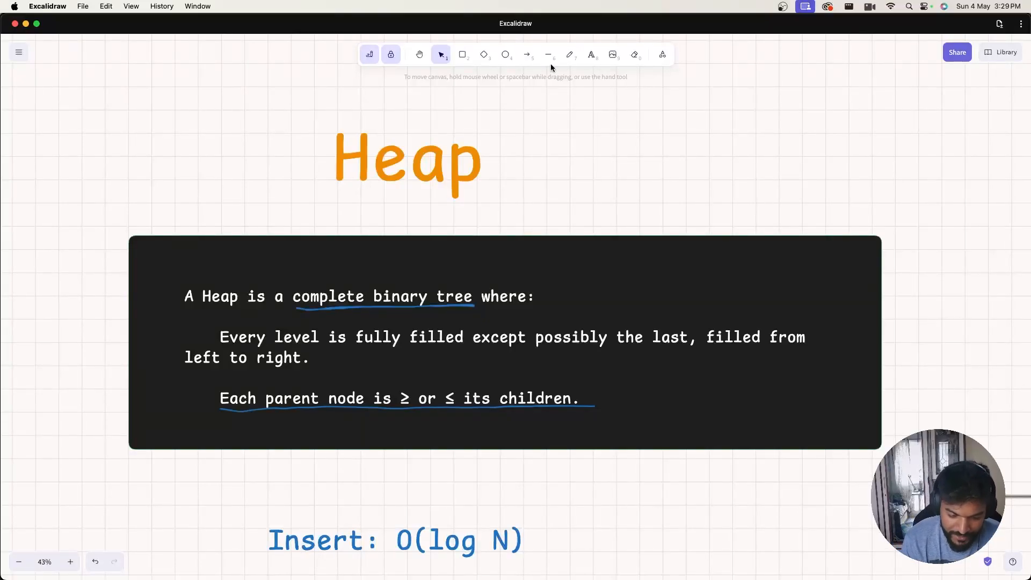
Switch to the freehand Draw tool with an orange stroke
{"action": "left_click", "coordinate": [569, 55]}
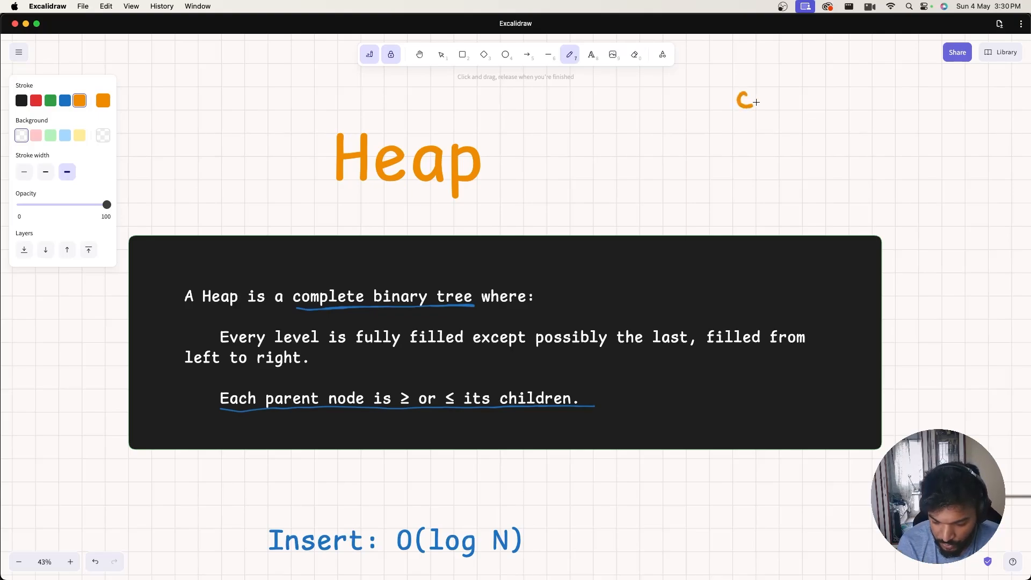
Sketch an orange tree beside the Heap title, erase a stray node, and draw an arrow toward it
{"action": "left_click_drag", "start_coordinate": [749, 102], "coordinate": [715, 127]}
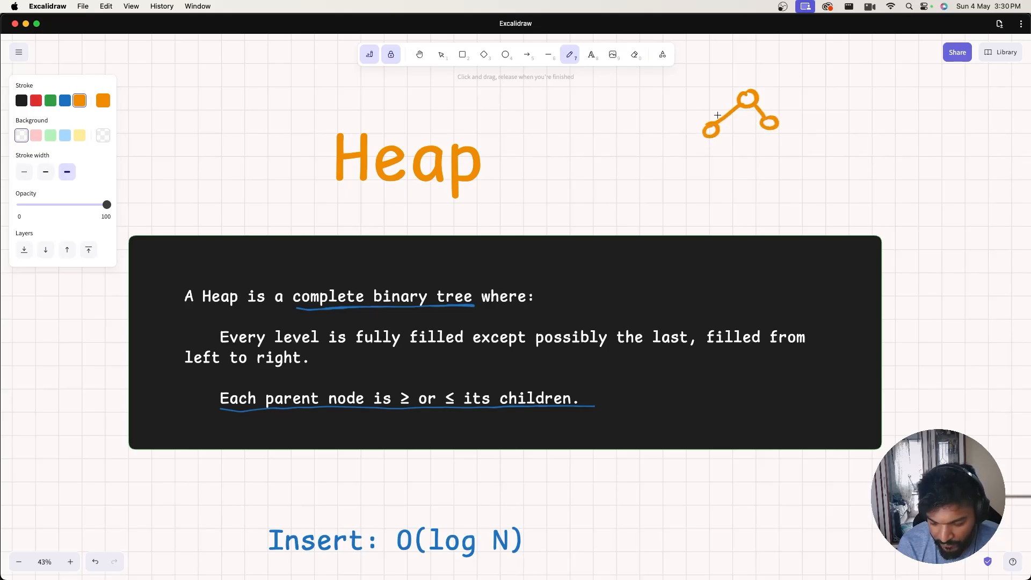
{"action": "mouse_move", "coordinate": [766, 120]}
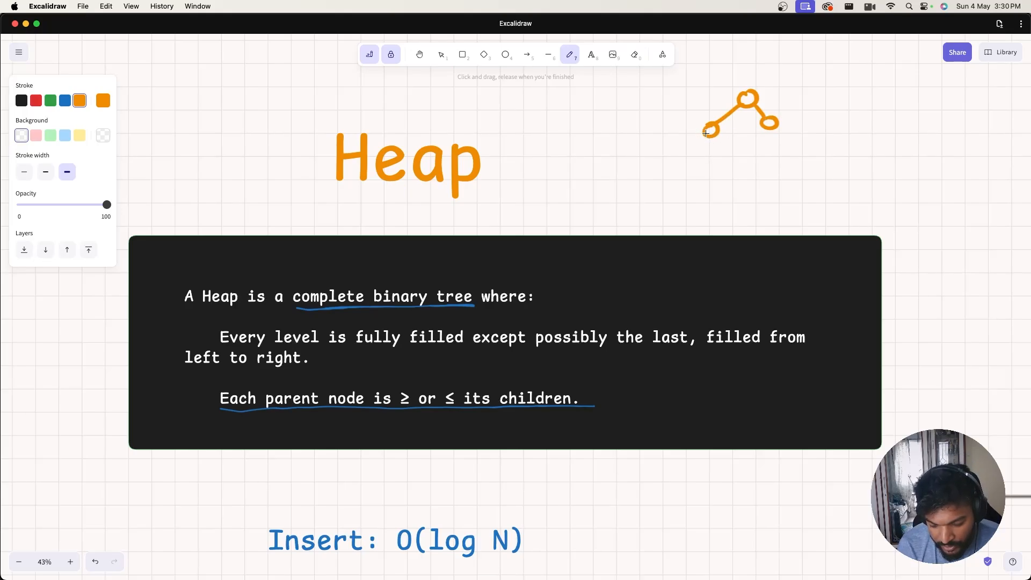
{"action": "left_click_drag", "start_coordinate": [710, 126], "coordinate": [691, 152]}
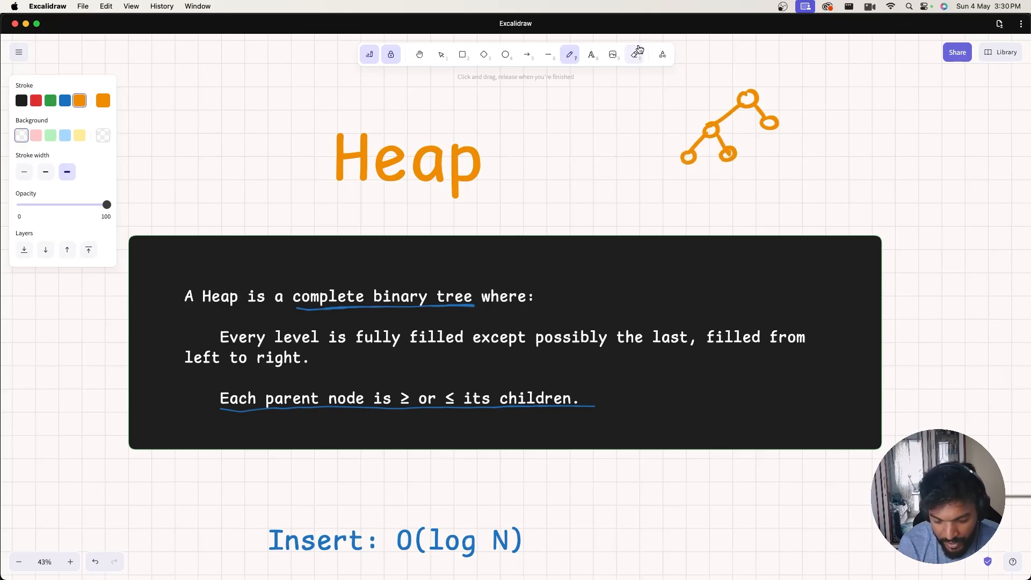
{"action": "left_click", "coordinate": [634, 53]}
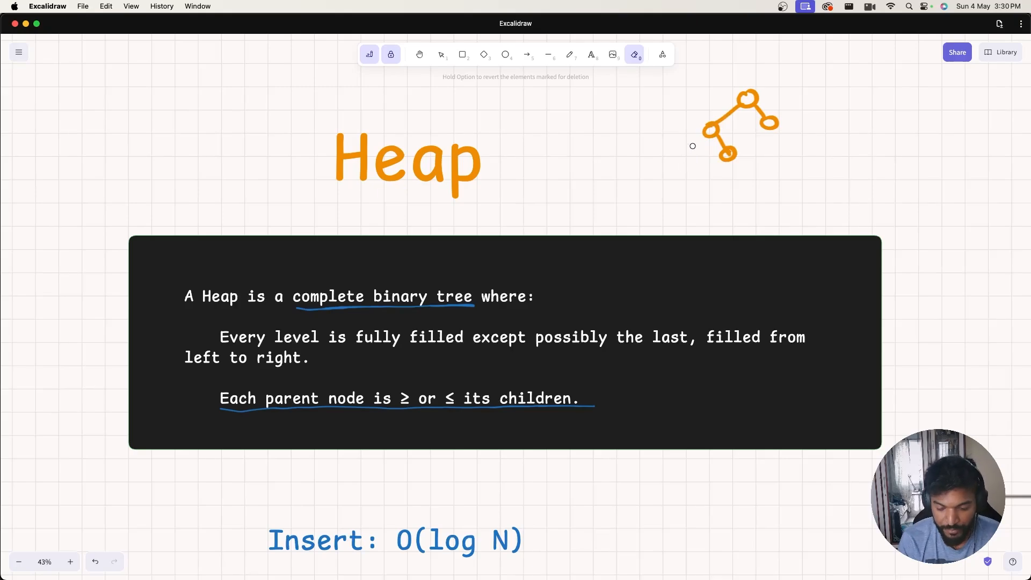
{"action": "left_click", "coordinate": [569, 53]}
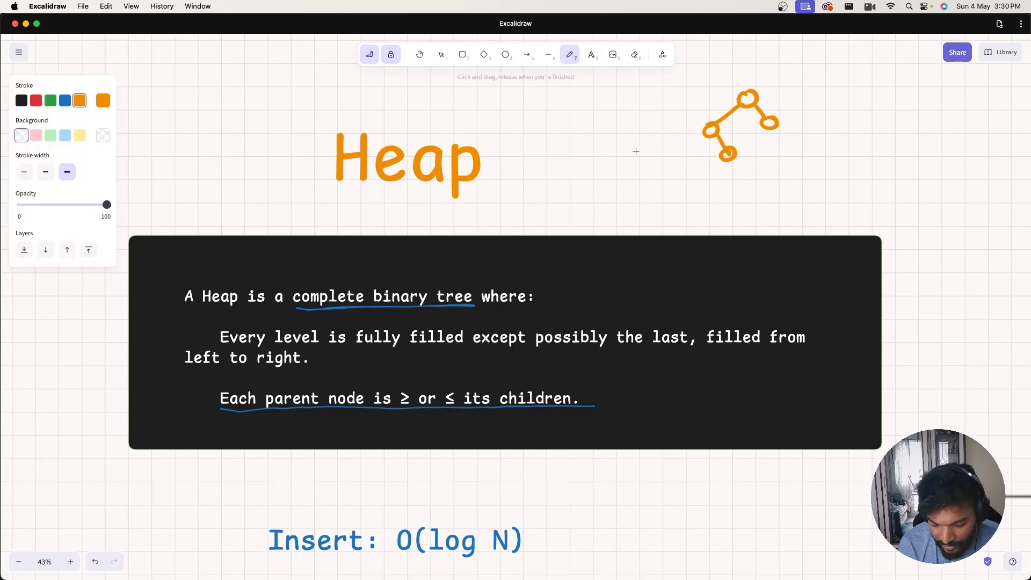
{"action": "left_click_drag", "start_coordinate": [631, 152], "coordinate": [677, 152]}
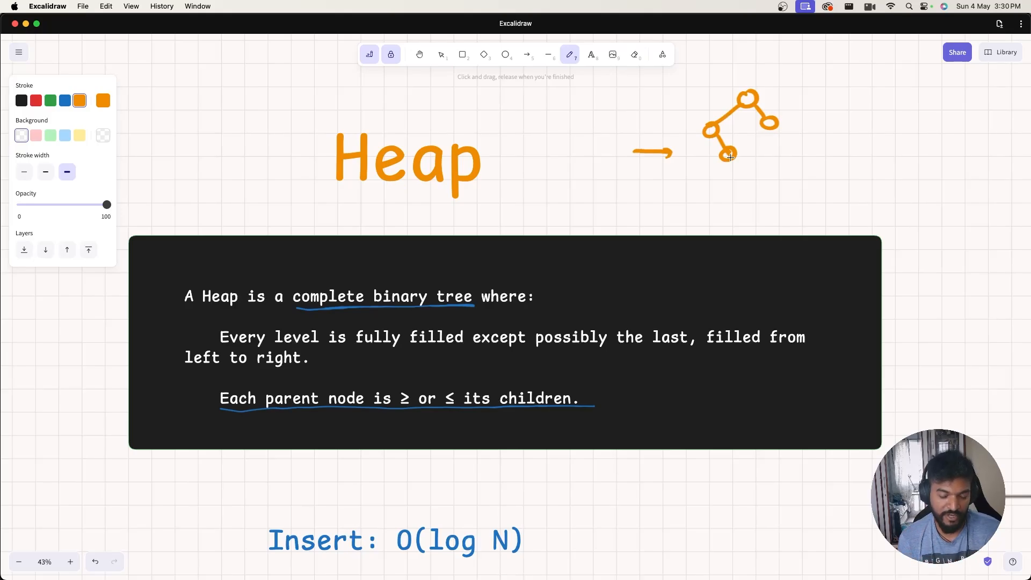
{"action": "mouse_move", "coordinate": [55, 176]}
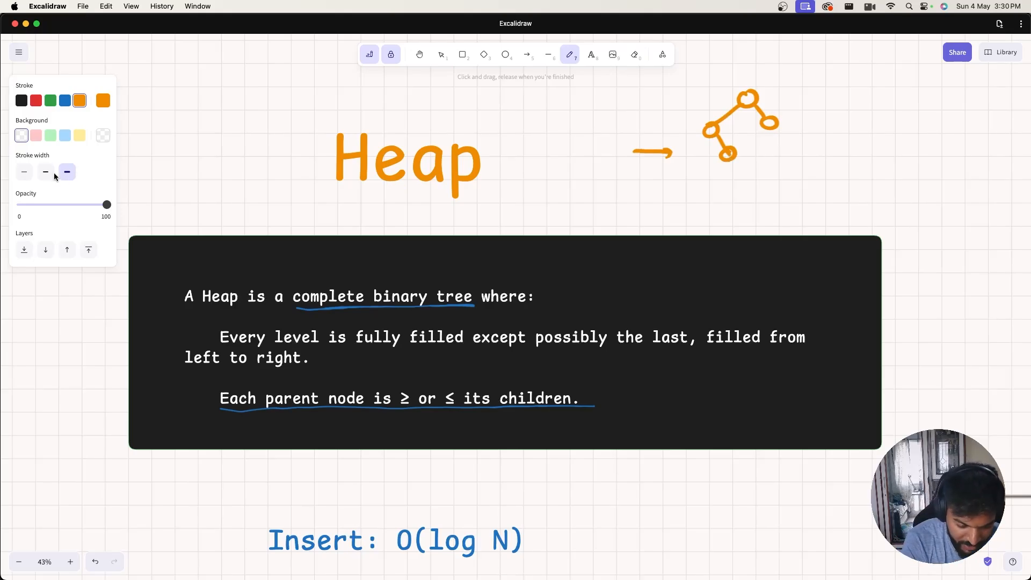
With a thinner stroke, outline the orange tree's nodes in red and circle a node in blue
{"action": "left_click", "coordinate": [45, 172]}
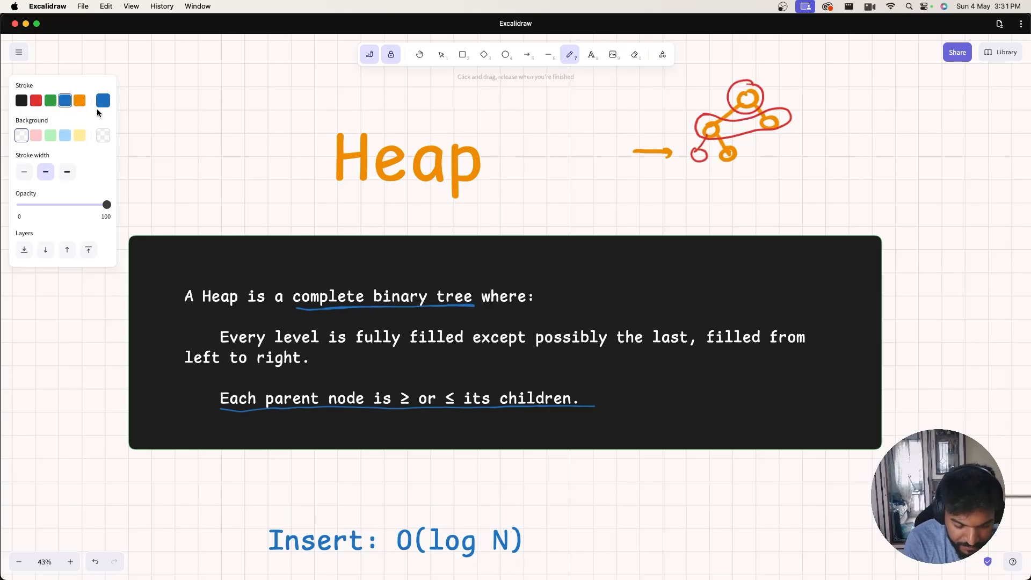
{"action": "left_click_drag", "start_coordinate": [717, 122], "coordinate": [704, 129]}
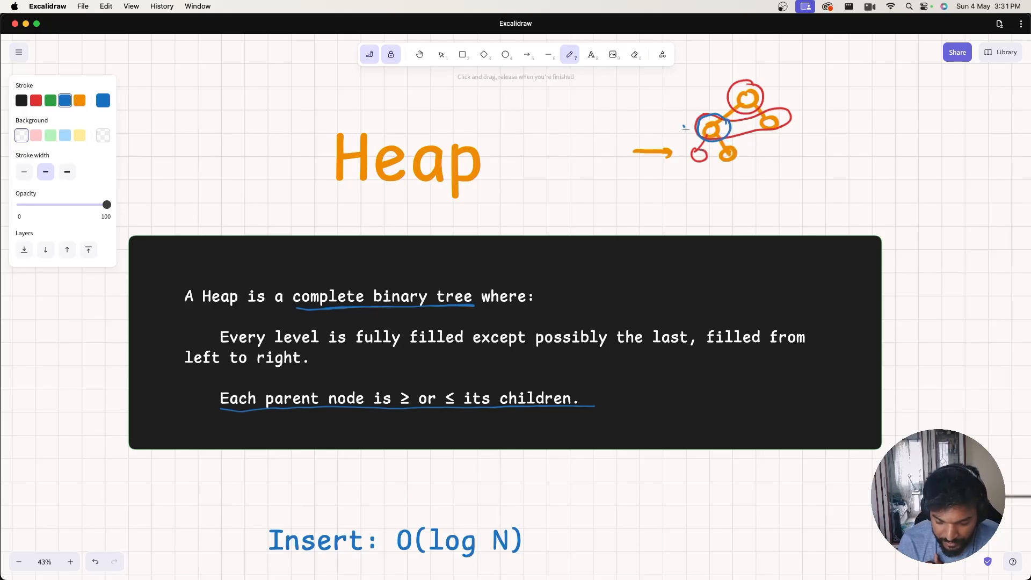
{"action": "left_click_drag", "start_coordinate": [684, 118], "coordinate": [755, 154]}
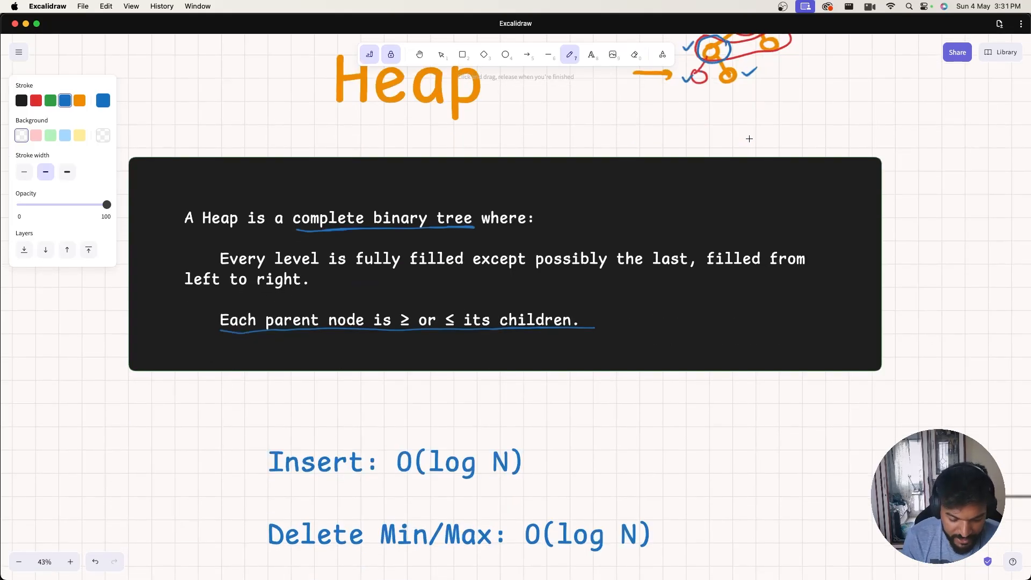
{"action": "mouse_move", "coordinate": [654, 401]}
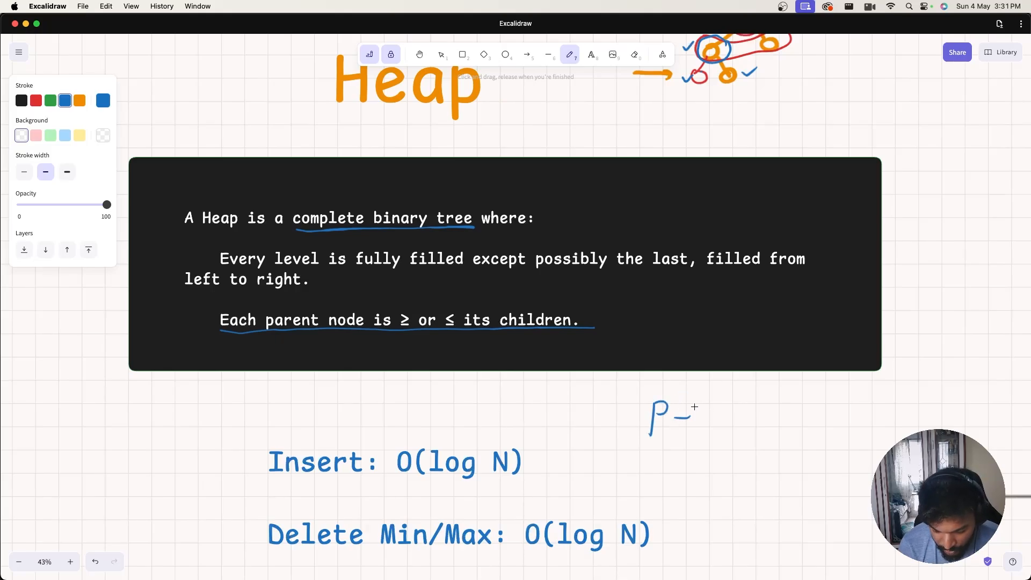
Handwrite 'p_v >= children' and 'p_v <= children' in blue beside the Insert line
{"action": "left_click_drag", "start_coordinate": [696, 421], "coordinate": [752, 404]}
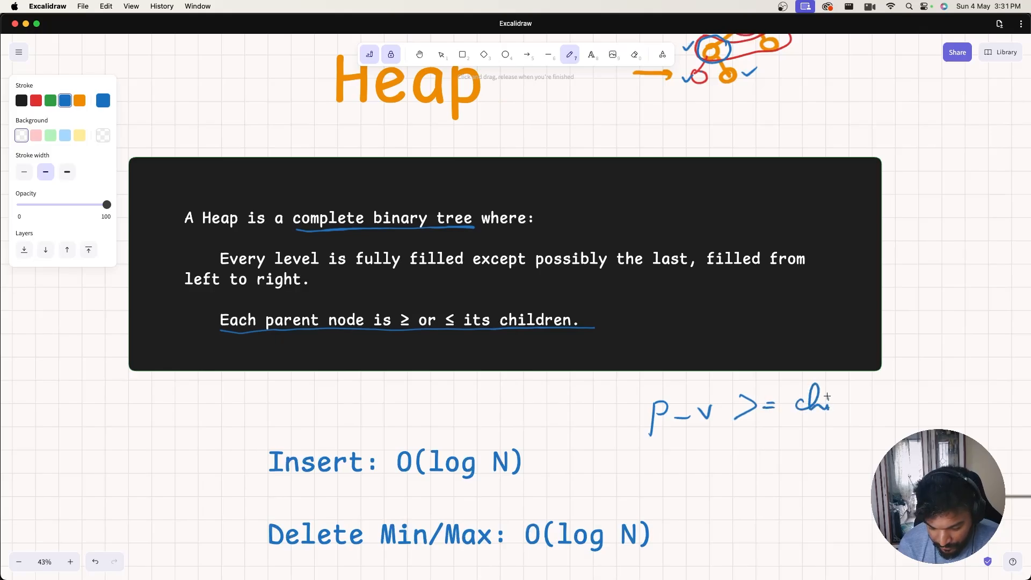
{"action": "left_click_drag", "start_coordinate": [827, 398], "coordinate": [884, 402]}
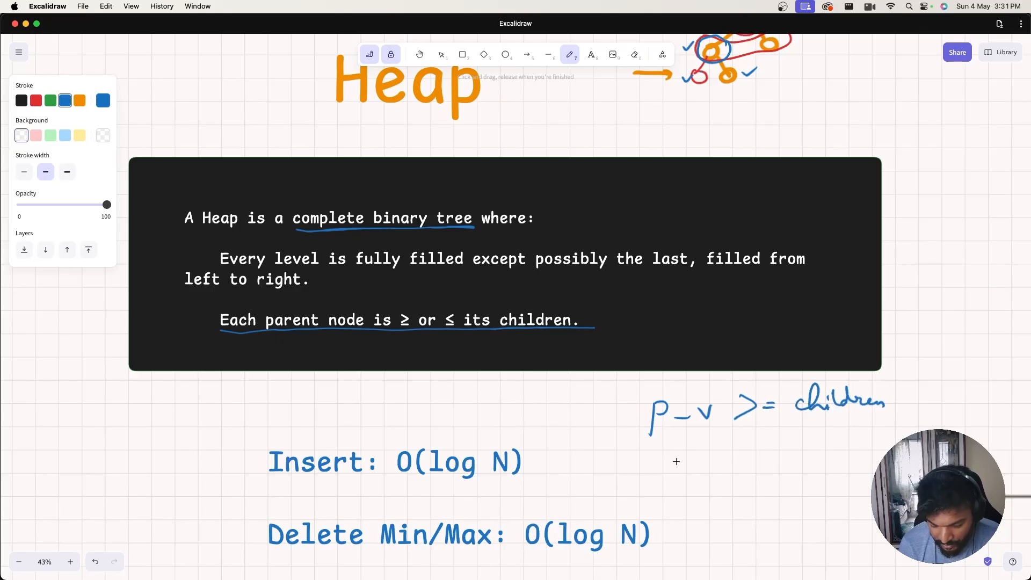
{"action": "left_click_drag", "start_coordinate": [667, 463], "coordinate": [717, 471]}
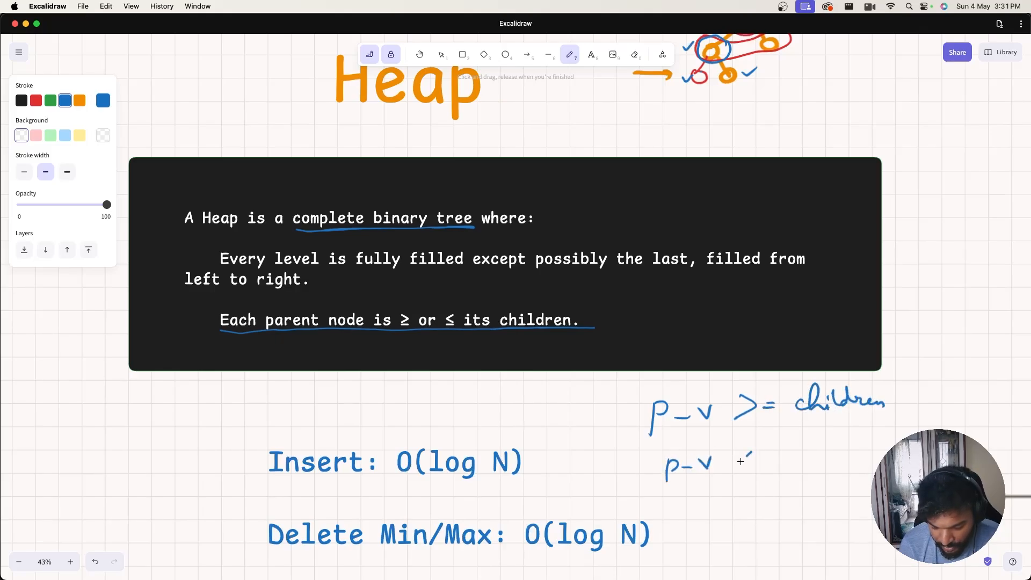
{"action": "left_click_drag", "start_coordinate": [736, 460], "coordinate": [815, 457]}
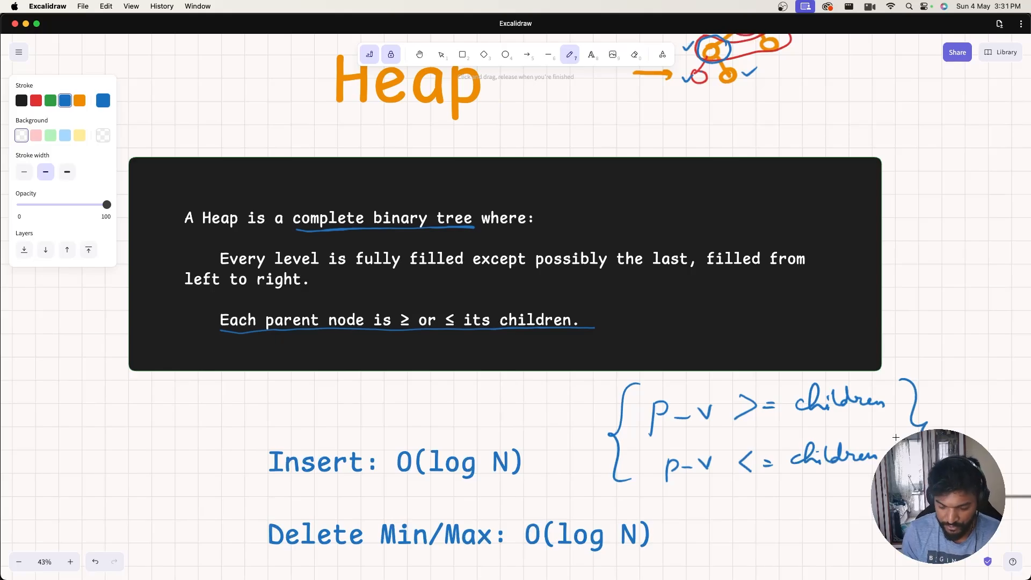
Circle the Insert: O(log N) line and draw an arrow to a circled x
{"action": "scroll", "scroll_direction": "down", "scroll_amount": 3}
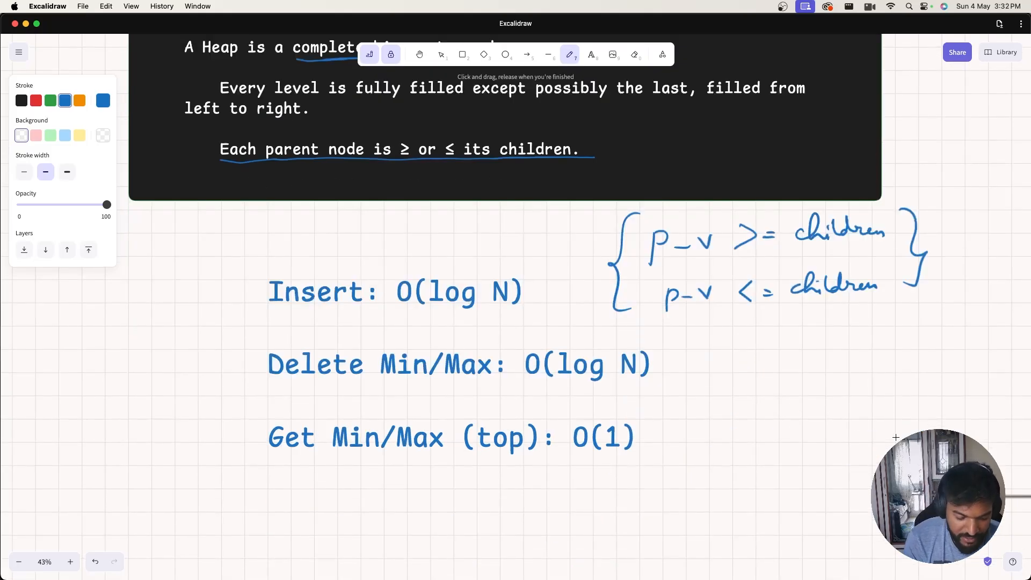
{"action": "left_click_drag", "start_coordinate": [264, 321], "coordinate": [533, 310]}
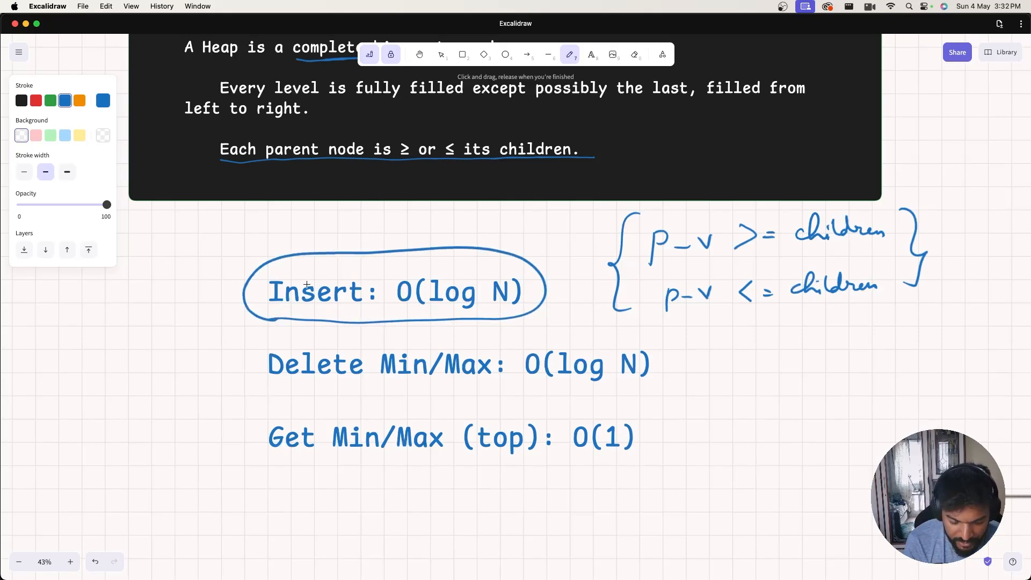
{"action": "left_click_drag", "start_coordinate": [243, 305], "coordinate": [207, 320]}
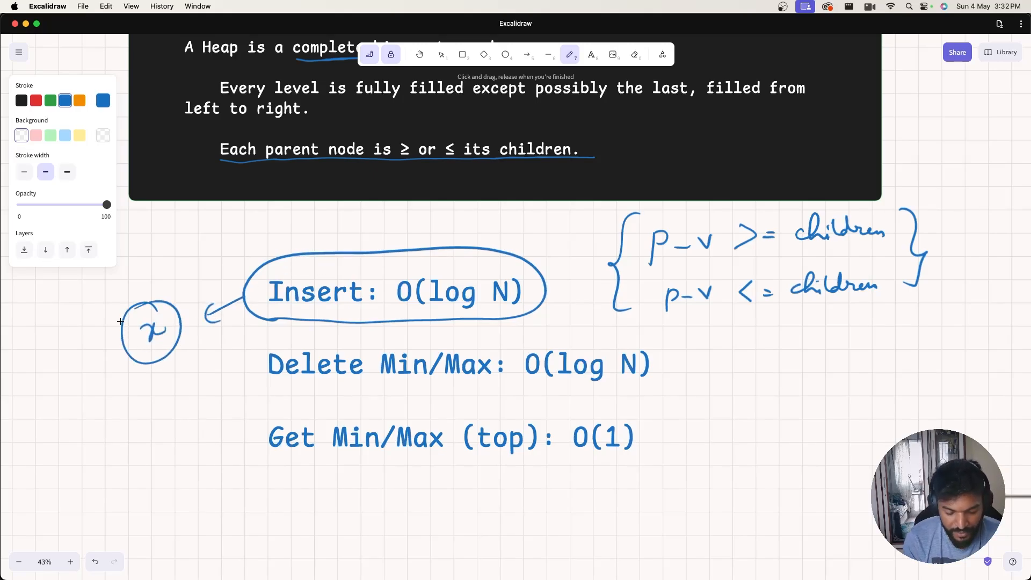
Circle and underline the Delete Min/Max line, add an arrow, and circle Get Min/Max (top): O(1)
{"action": "left_click_drag", "start_coordinate": [266, 391], "coordinate": [631, 394]}
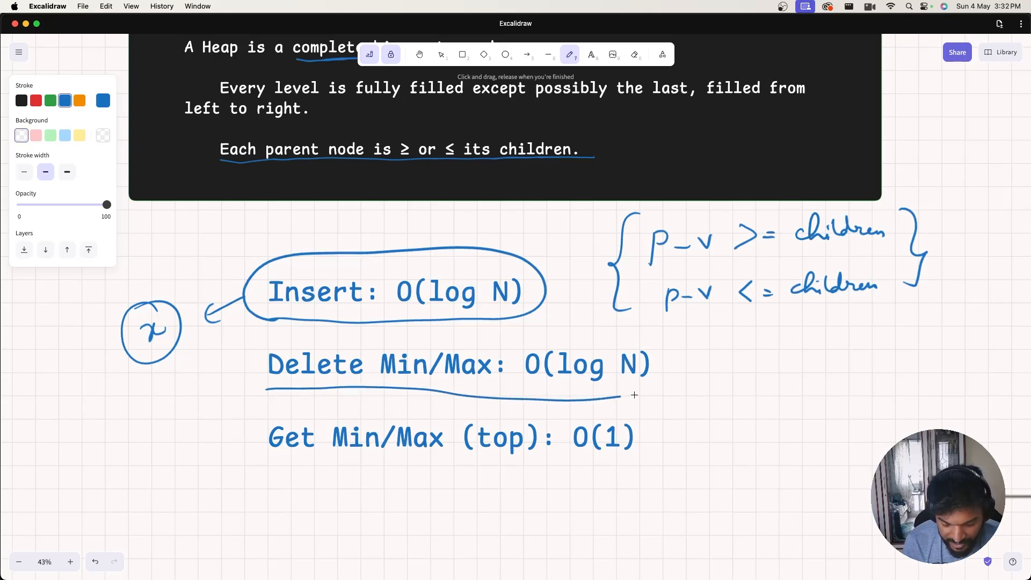
{"action": "left_click_drag", "start_coordinate": [266, 381], "coordinate": [635, 395]}
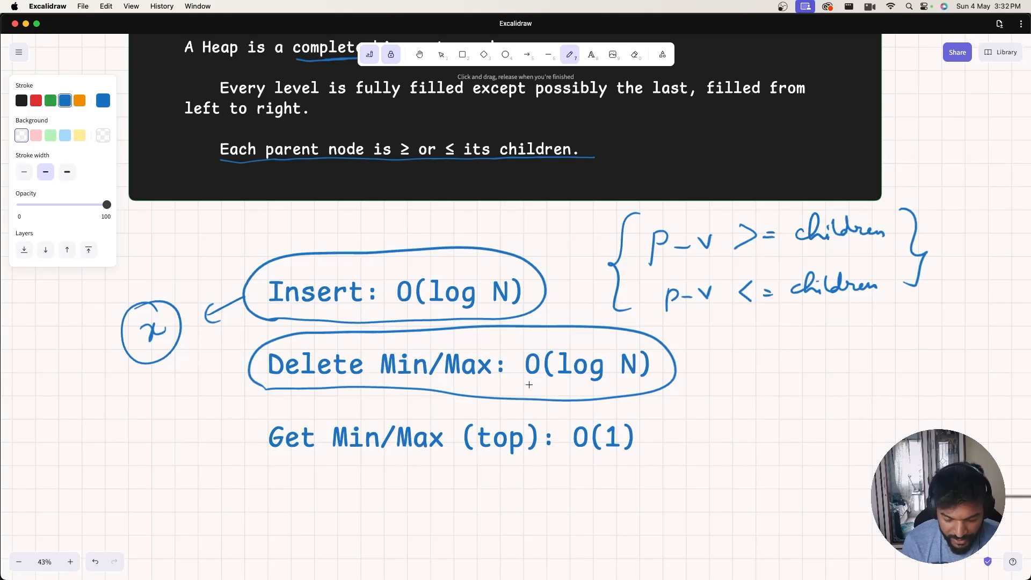
{"action": "left_click_drag", "start_coordinate": [526, 383], "coordinate": [621, 391]}
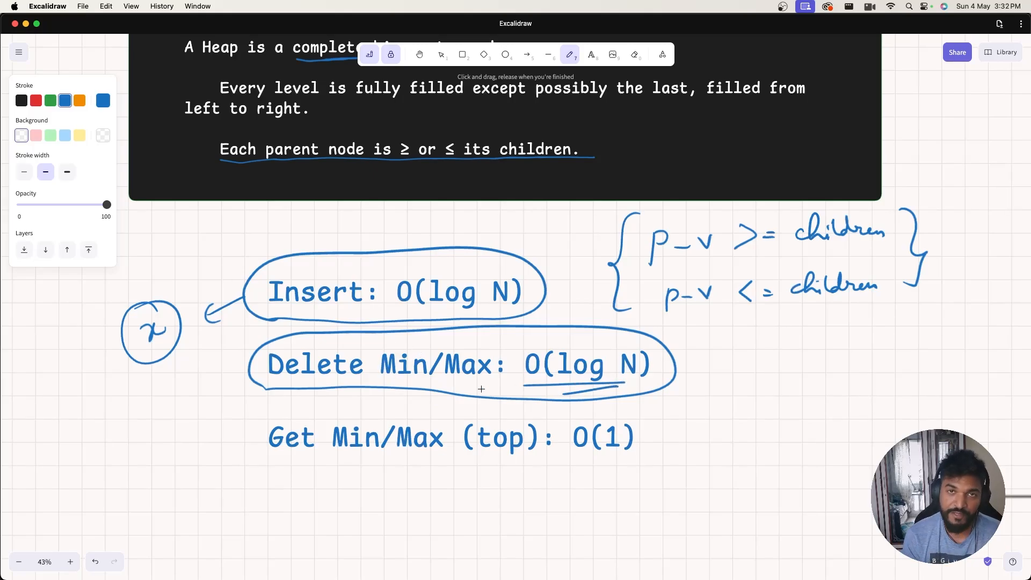
{"action": "mouse_move", "coordinate": [251, 383]}
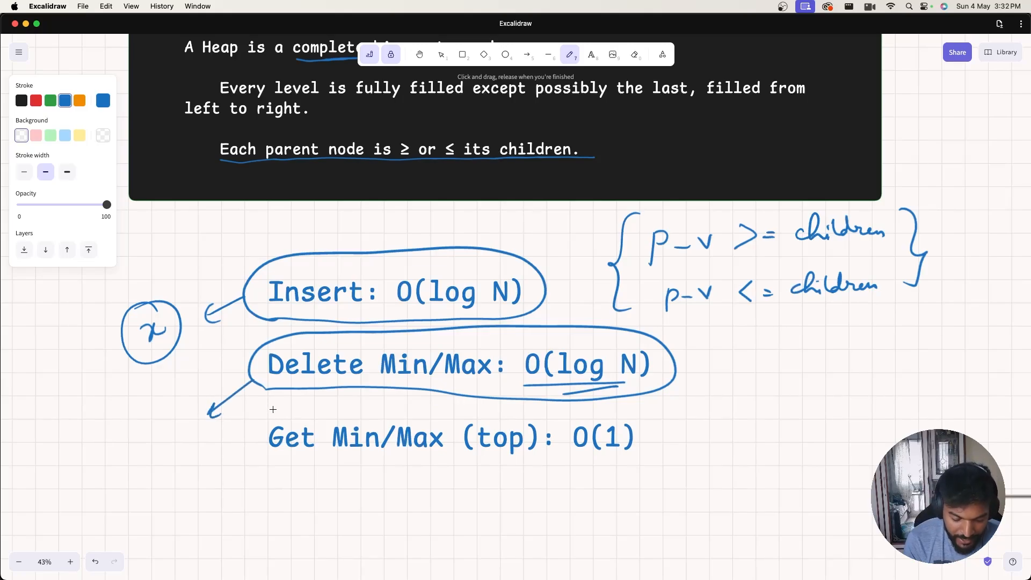
{"action": "left_click_drag", "start_coordinate": [273, 409], "coordinate": [636, 412]}
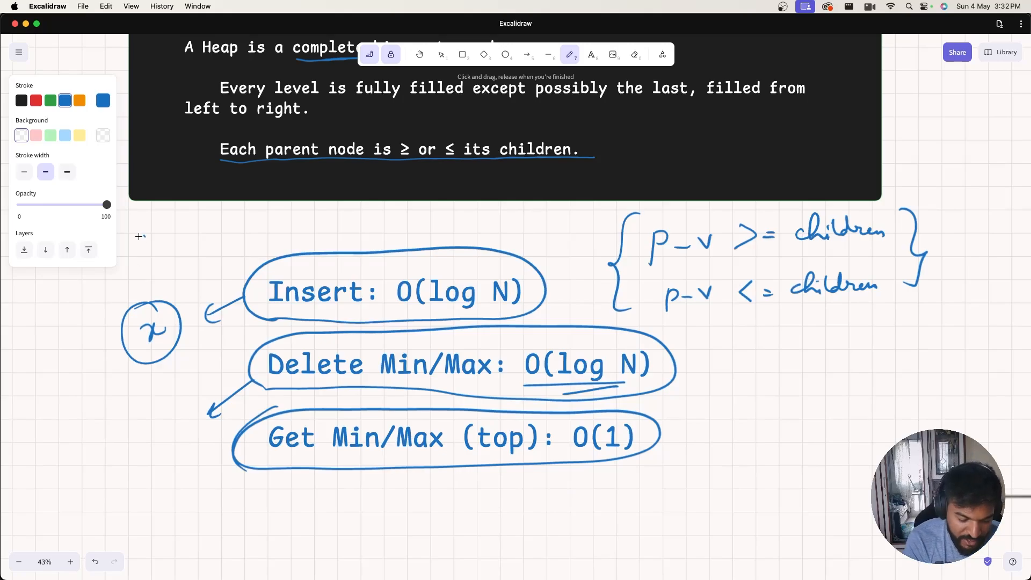
{"action": "left_click_drag", "start_coordinate": [141, 236], "coordinate": [174, 466]}
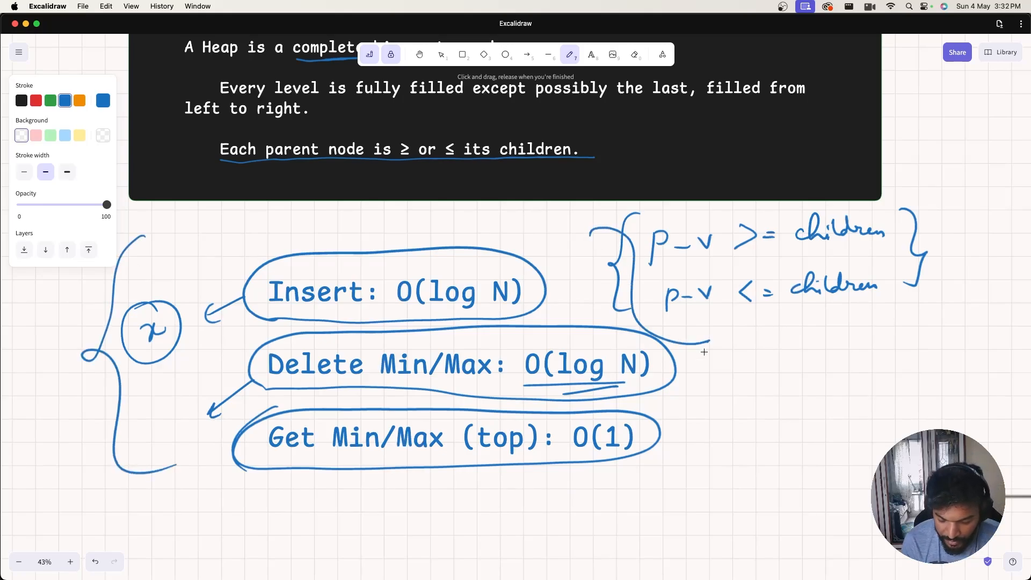
{"action": "scroll", "scroll_direction": "down", "scroll_amount": 3}
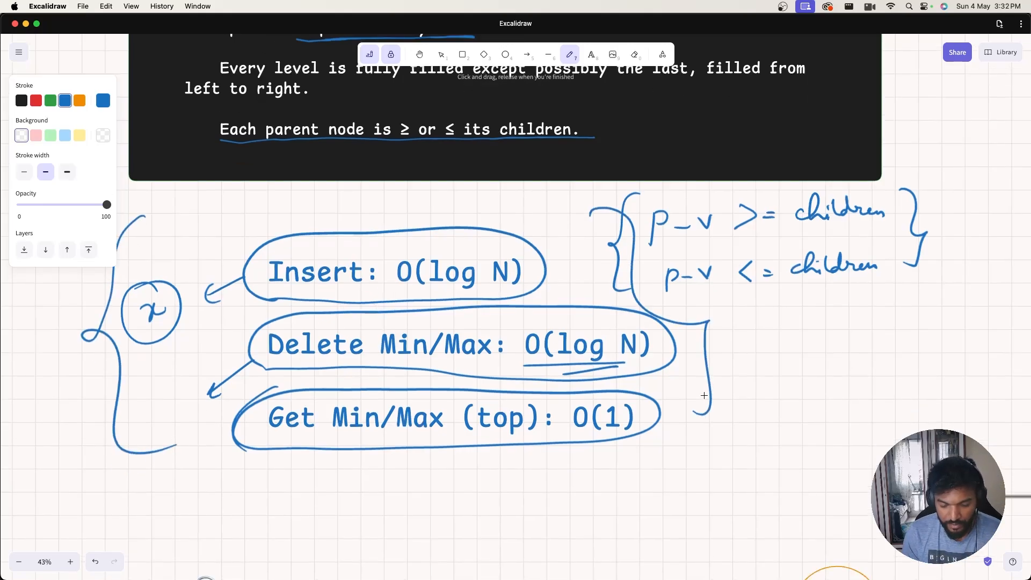
Underline Max Heap and label the max-heap's node 9 as root with a blue arrow
{"action": "scroll", "scroll_direction": "down", "scroll_amount": 3}
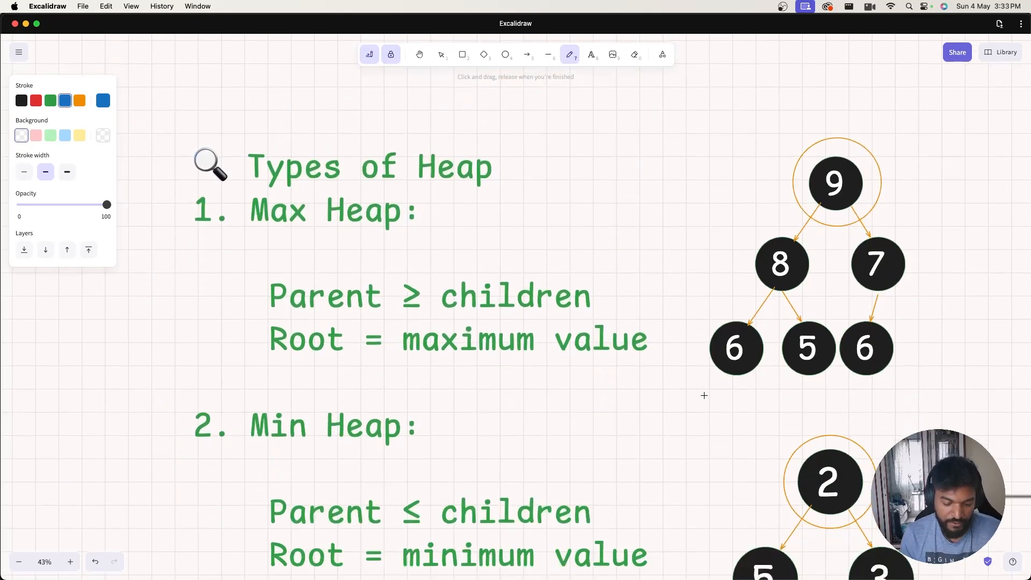
{"action": "mouse_move", "coordinate": [250, 232]}
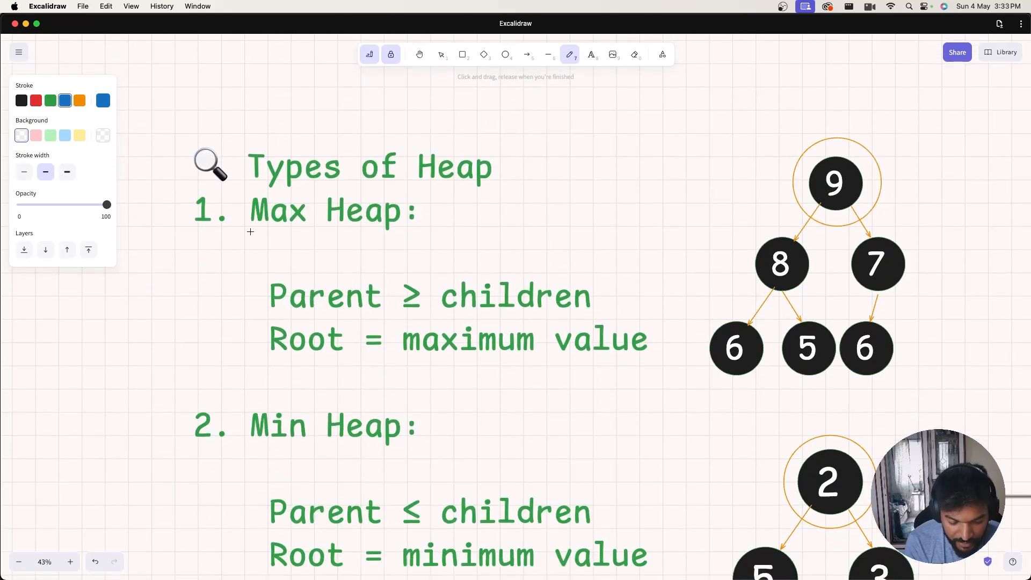
{"action": "left_click_drag", "start_coordinate": [250, 229], "coordinate": [408, 226]}
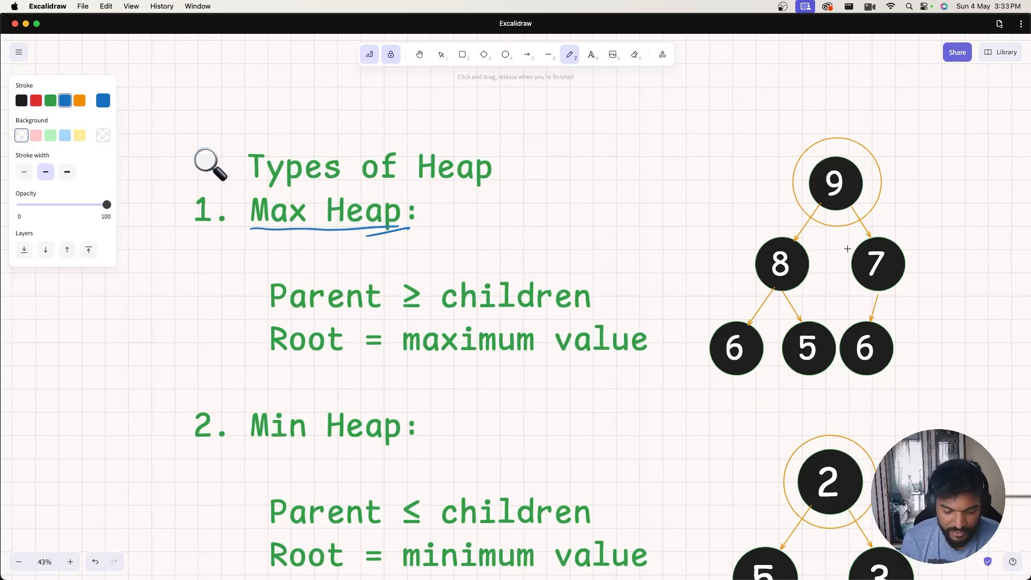
{"action": "mouse_move", "coordinate": [642, 257]}
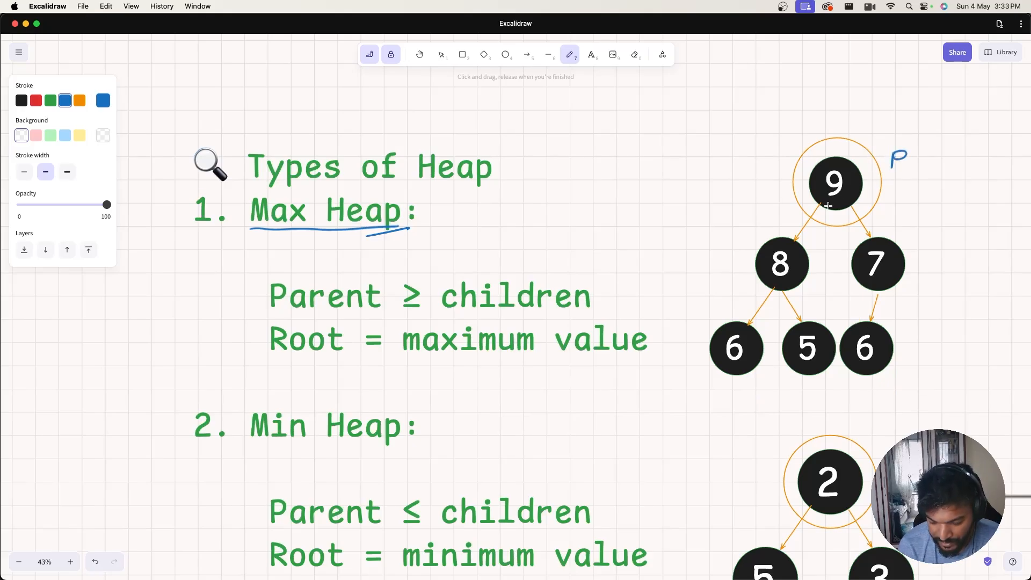
{"action": "mouse_move", "coordinate": [808, 245]}
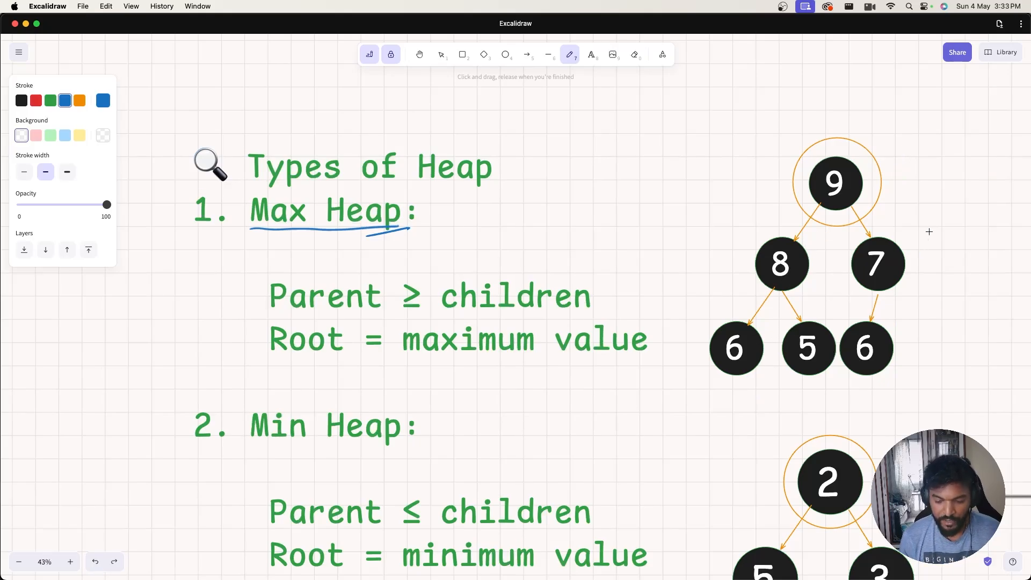
{"action": "mouse_move", "coordinate": [849, 177]}
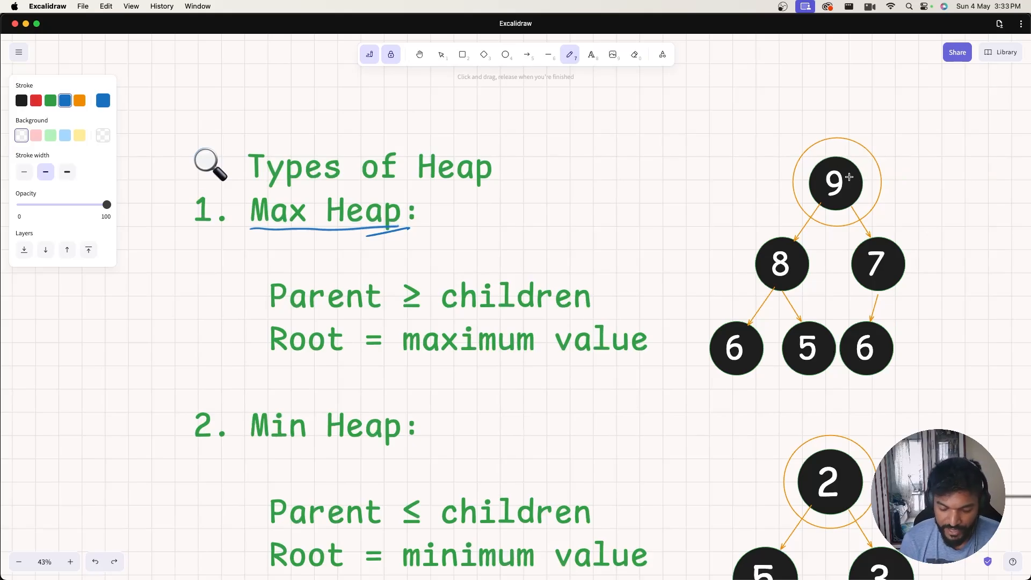
{"action": "mouse_move", "coordinate": [901, 172]}
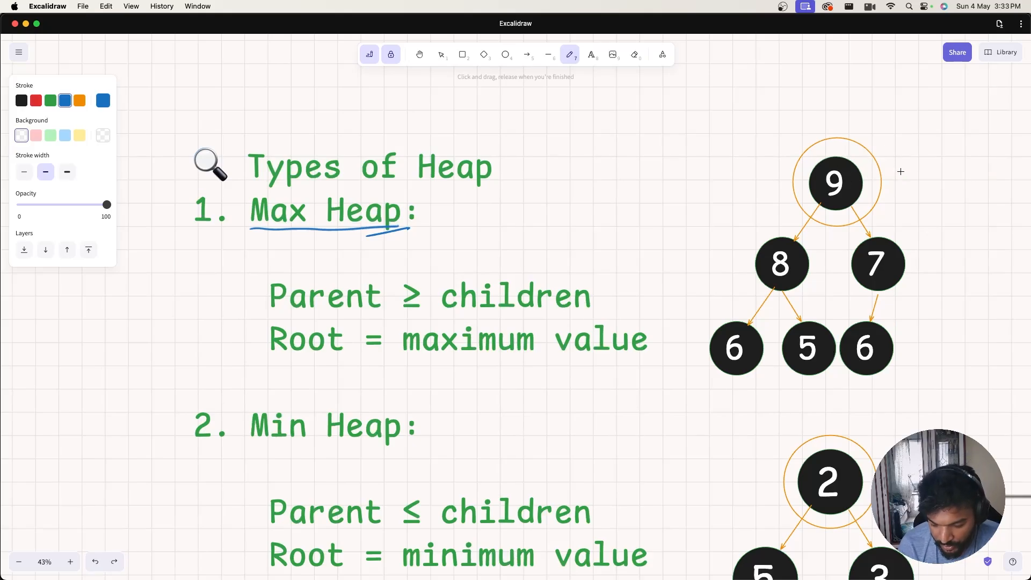
{"action": "left_click_drag", "start_coordinate": [953, 170], "coordinate": [894, 171]}
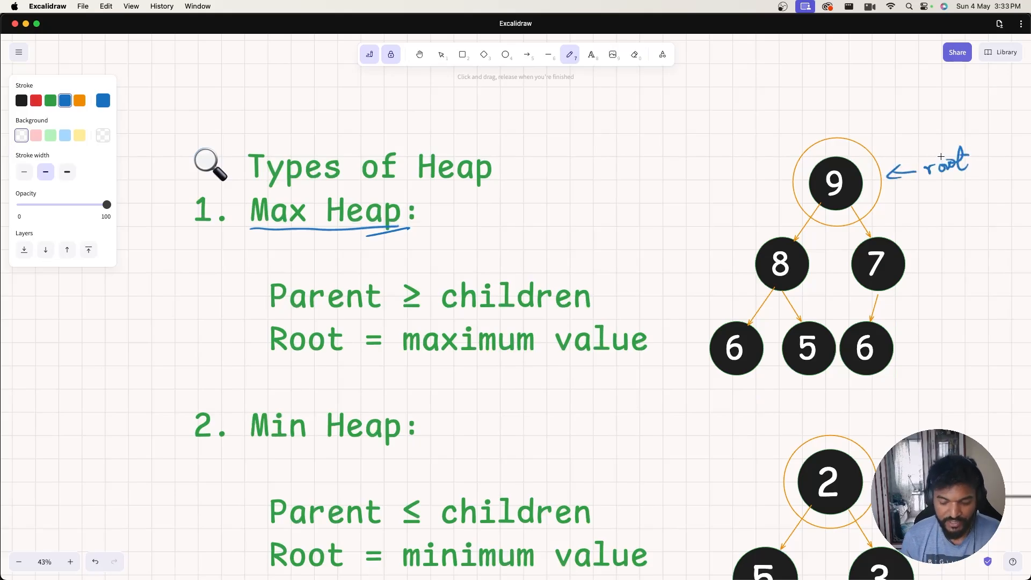
Scroll down to the min-heap diagram
{"action": "scroll", "scroll_direction": "down", "scroll_amount": 3}
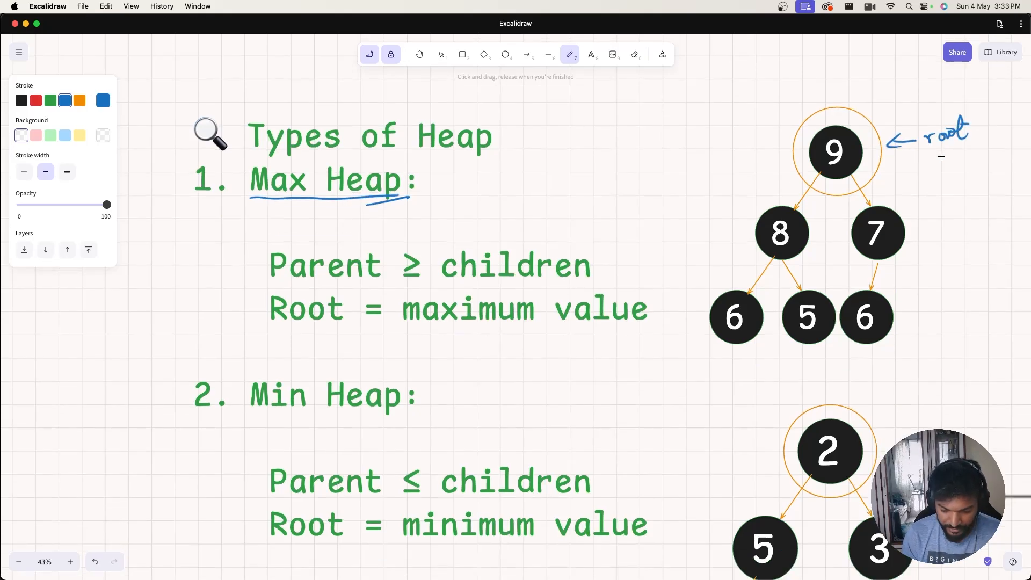
{"action": "scroll", "scroll_direction": "down", "scroll_amount": 3}
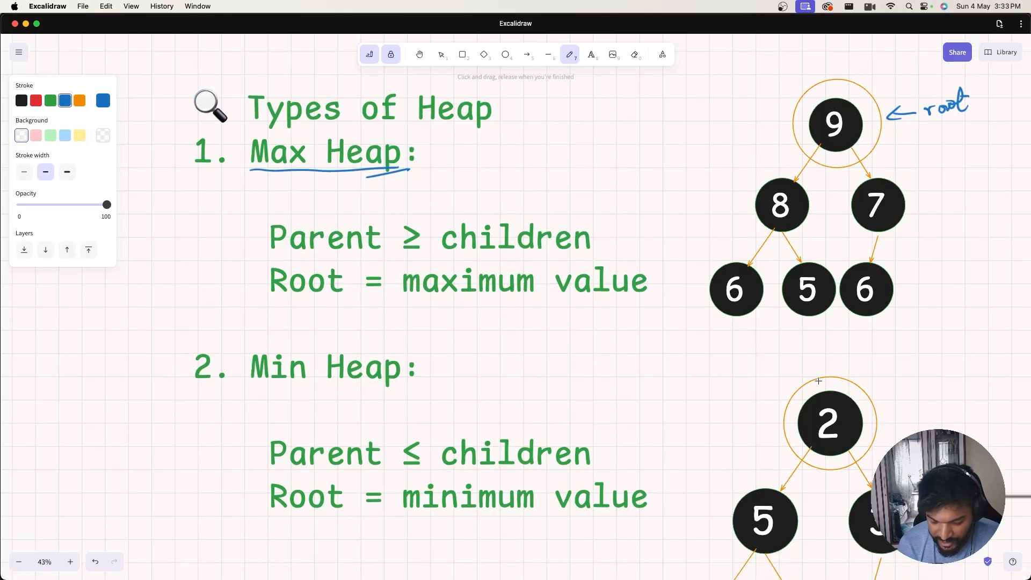
{"action": "scroll", "scroll_direction": "down", "scroll_amount": 3}
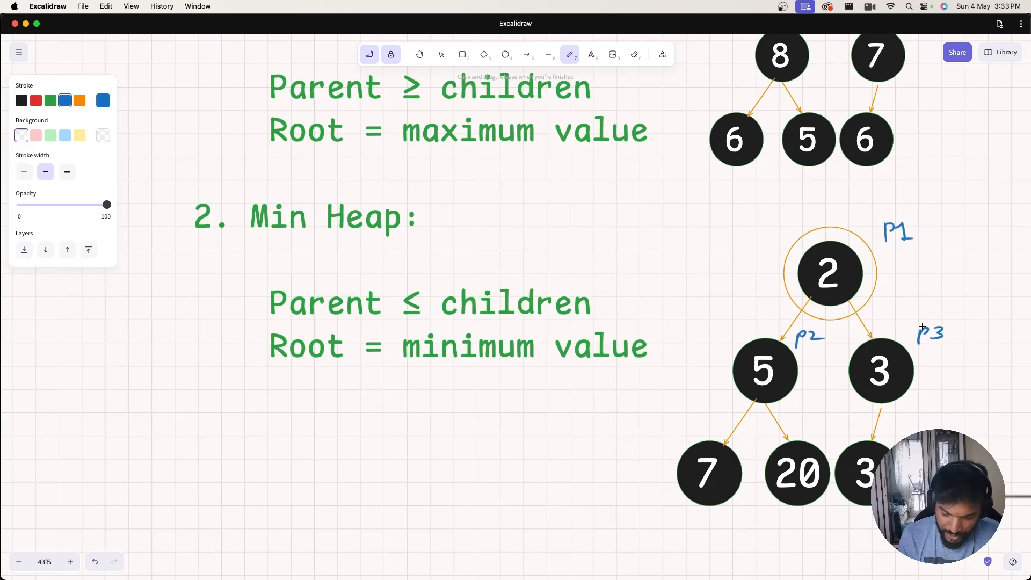
{"action": "mouse_move", "coordinate": [832, 303]}
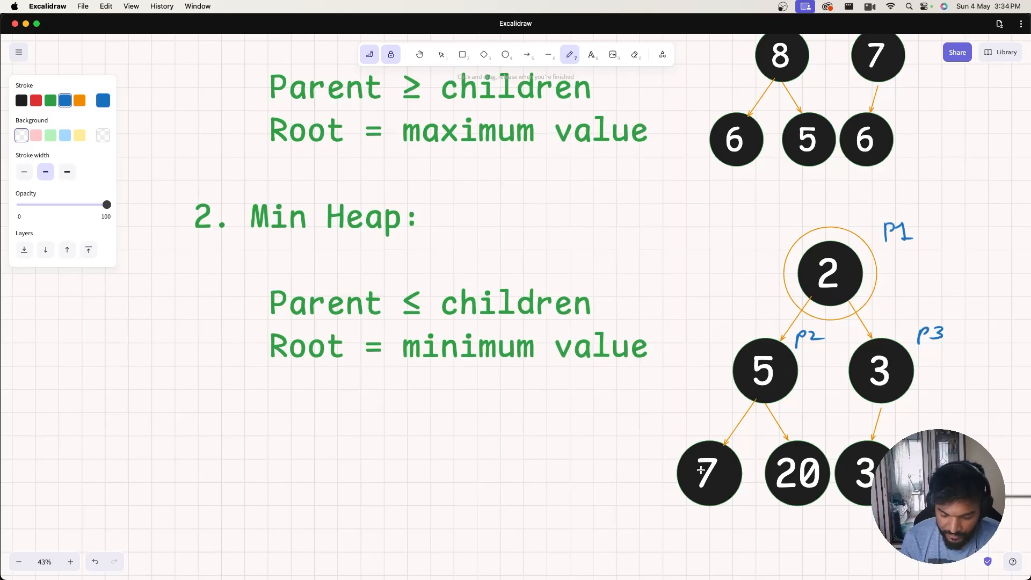
{"action": "mouse_move", "coordinate": [810, 457]}
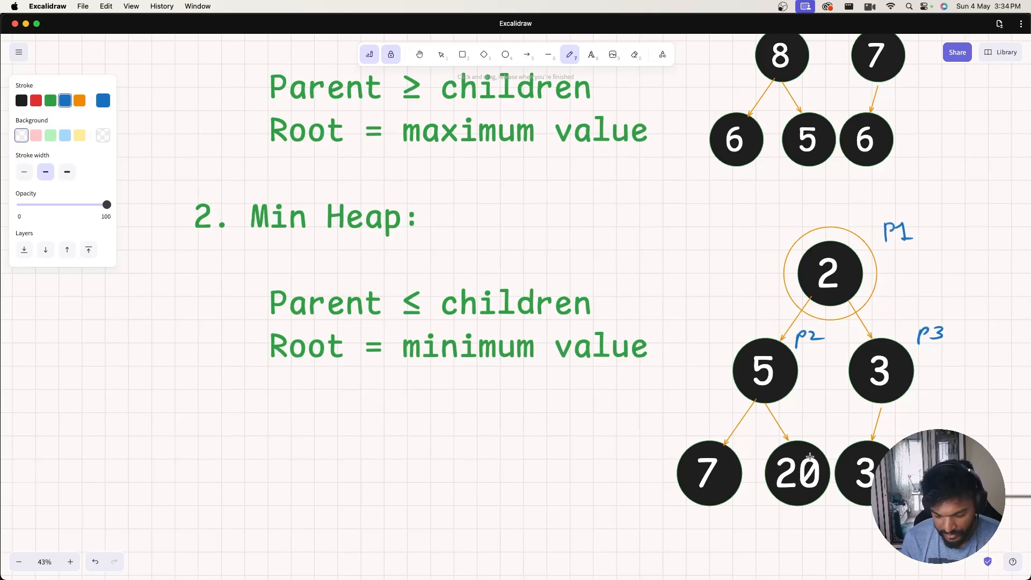
{"action": "mouse_move", "coordinate": [867, 451]}
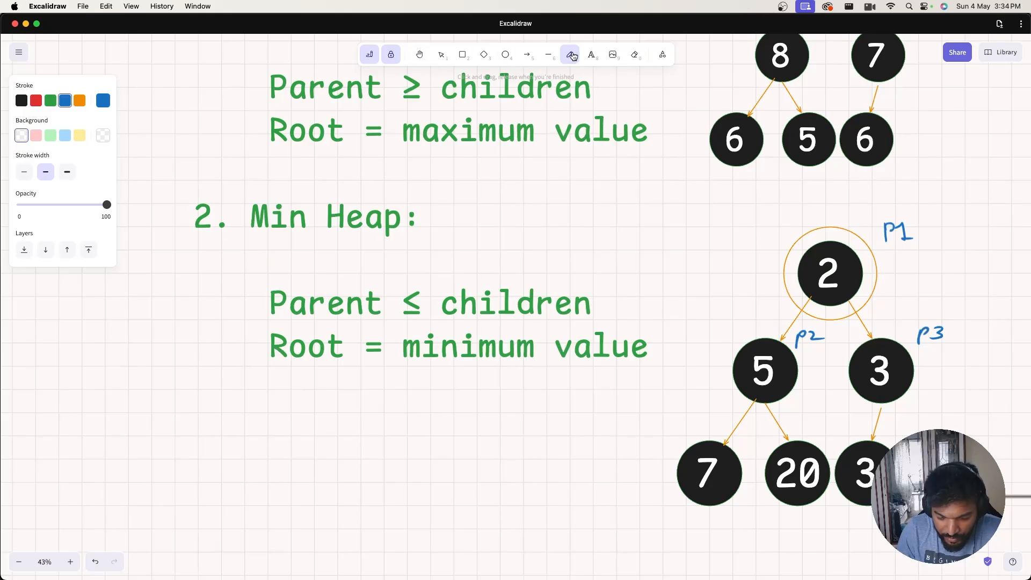
Edit the min-heap's left child node so it reads 1 instead of 5
{"action": "left_click", "coordinate": [440, 54]}
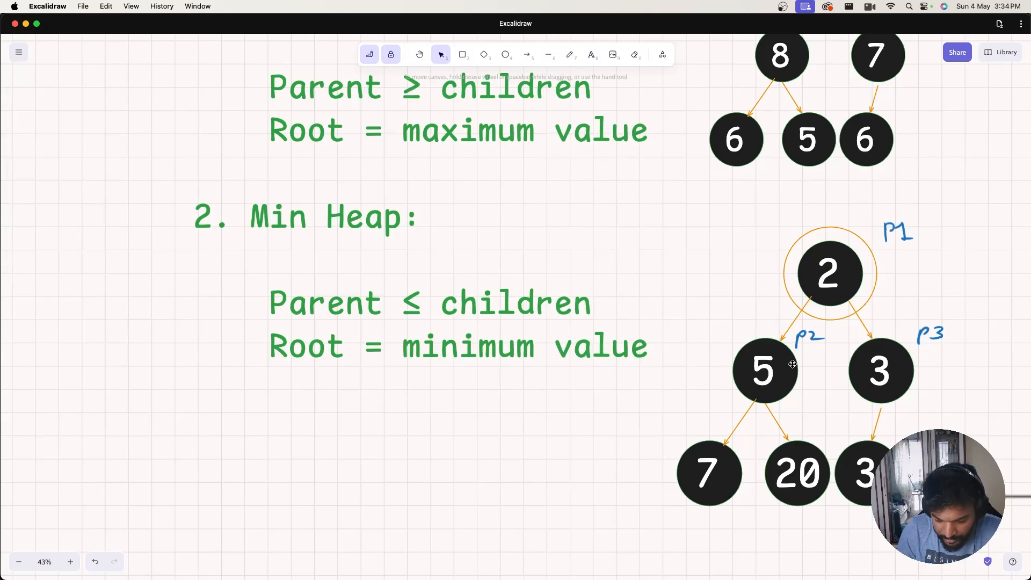
{"action": "double_click", "coordinate": [762, 370]}
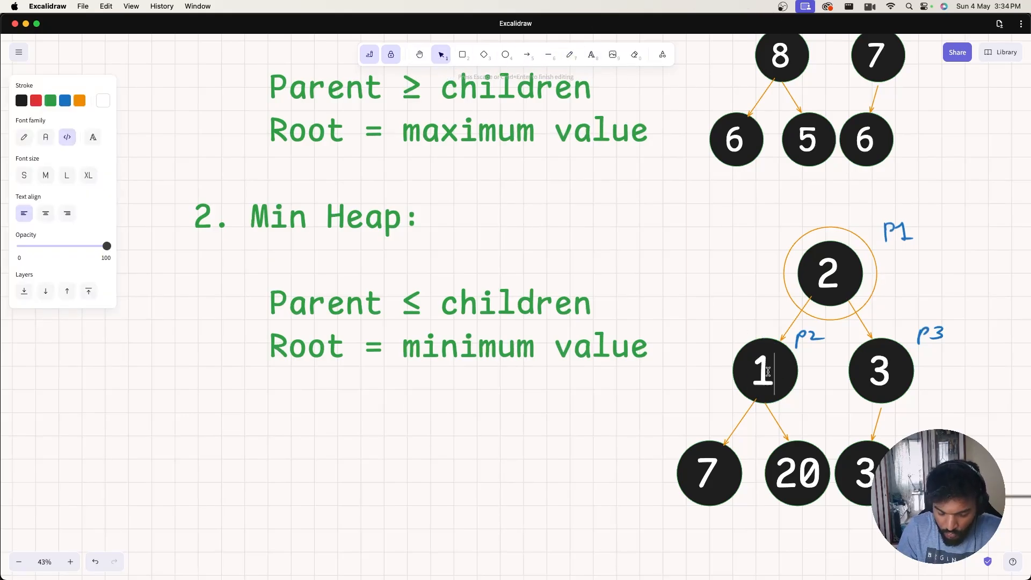
{"action": "left_click", "coordinate": [286, 417]}
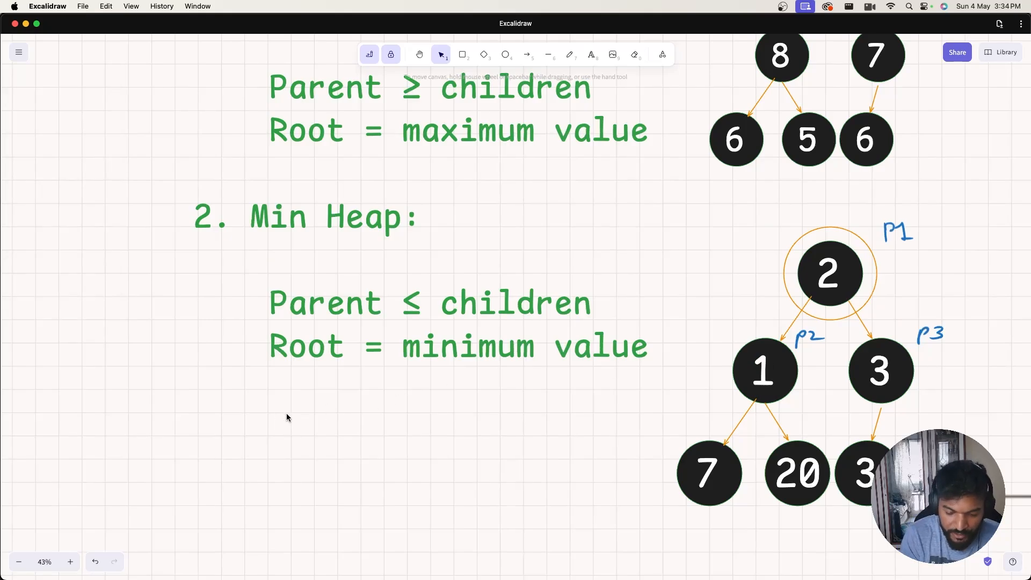
{"action": "left_click", "coordinate": [569, 55]}
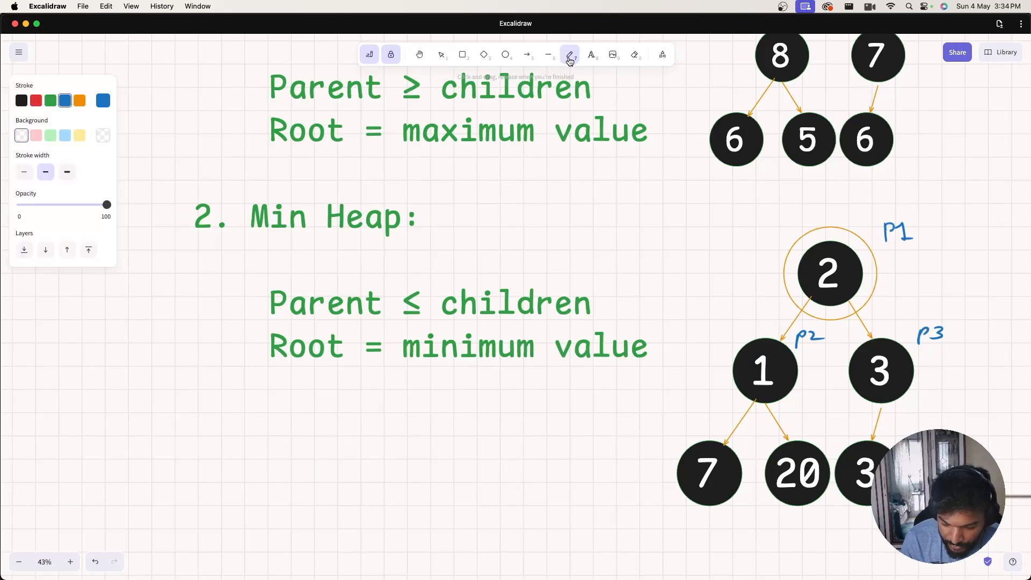
Draw a tall blue brace beside the min-heap tree spanning its three levels
{"action": "left_click_drag", "start_coordinate": [960, 210], "coordinate": [972, 427]}
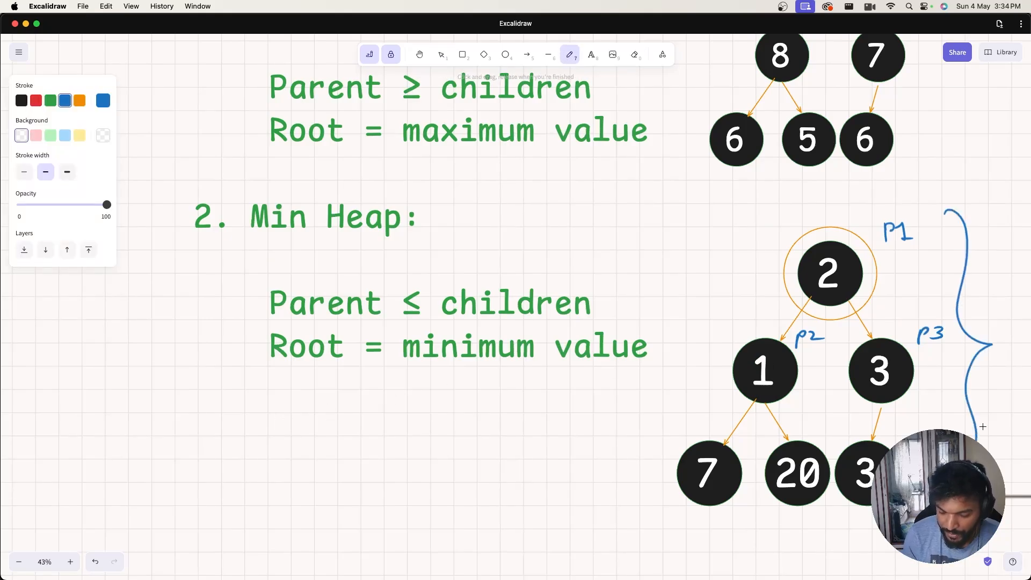
{"action": "scroll", "scroll_direction": "down", "scroll_amount": 3}
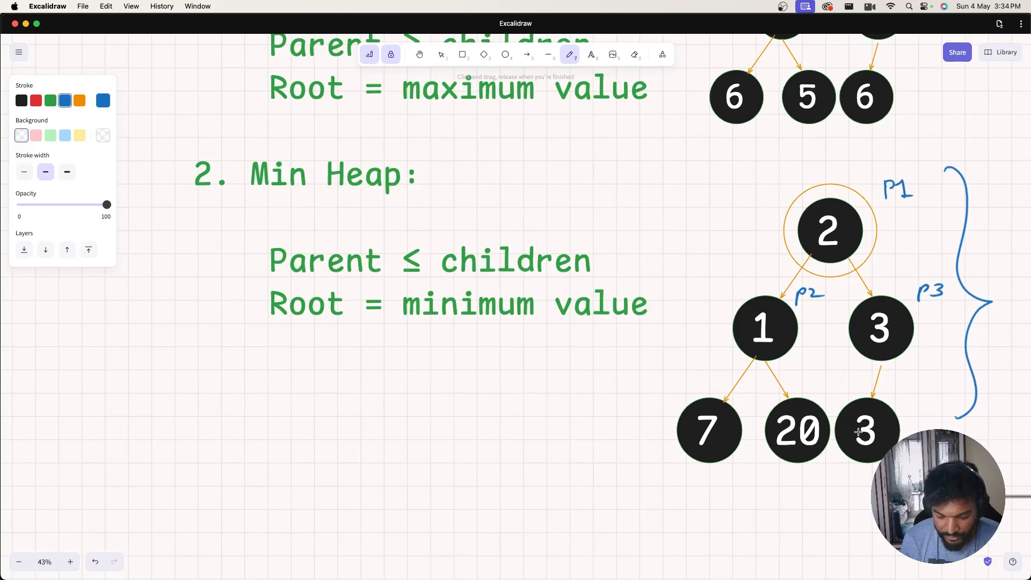
{"action": "scroll", "scroll_direction": "down", "scroll_amount": 3}
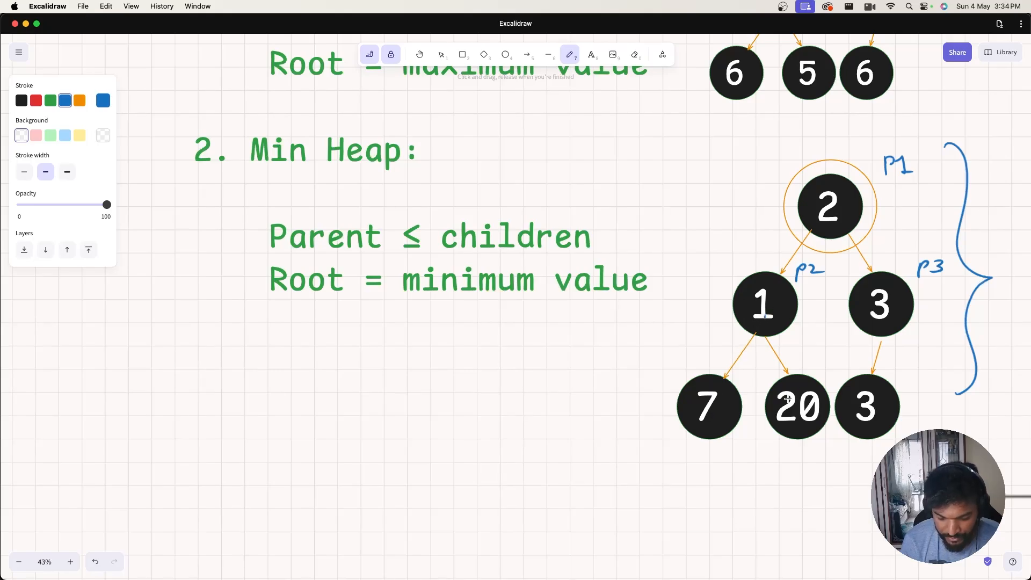
{"action": "mouse_move", "coordinate": [765, 310]}
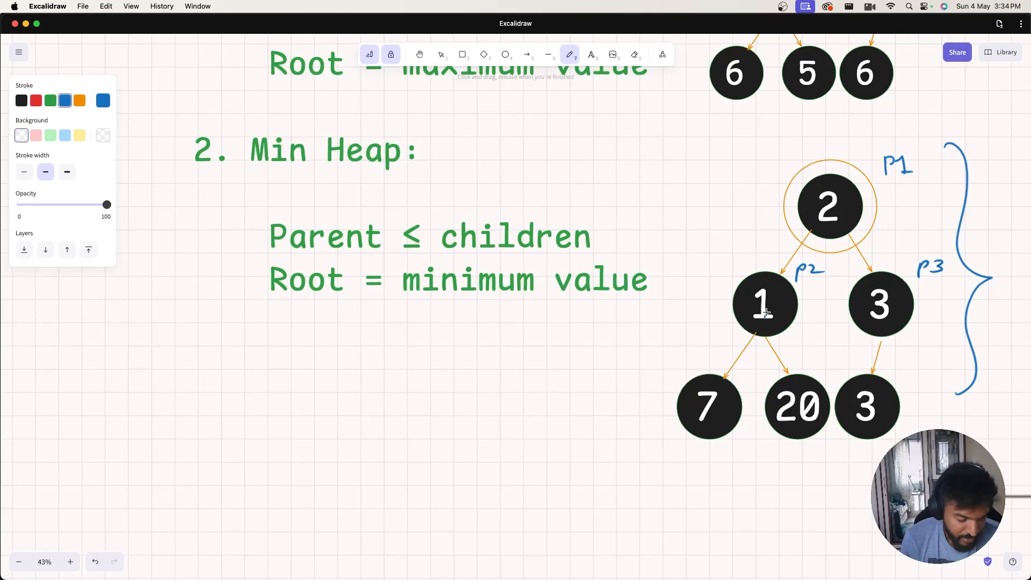
{"action": "mouse_move", "coordinate": [832, 200]}
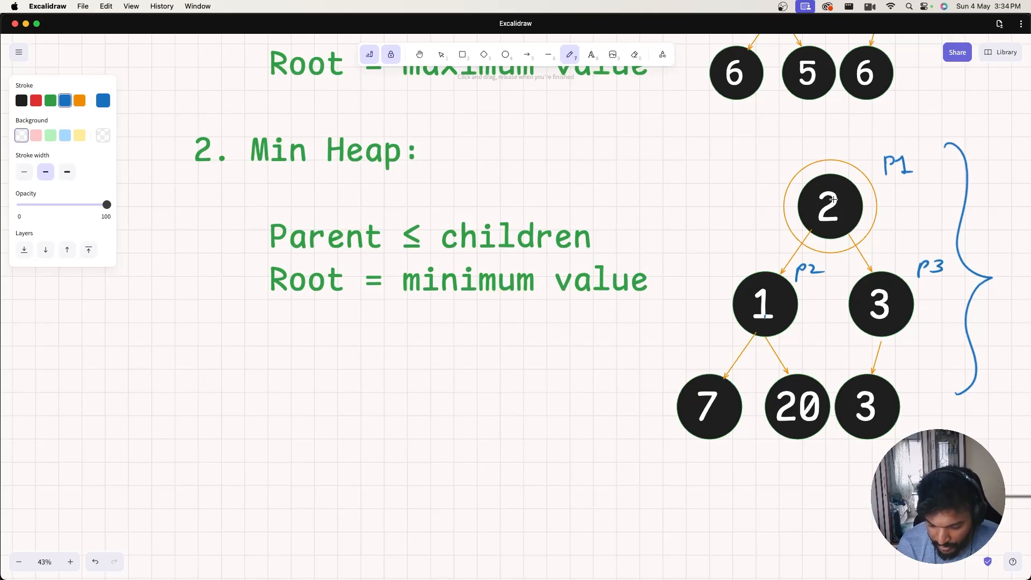
{"action": "mouse_move", "coordinate": [861, 190]}
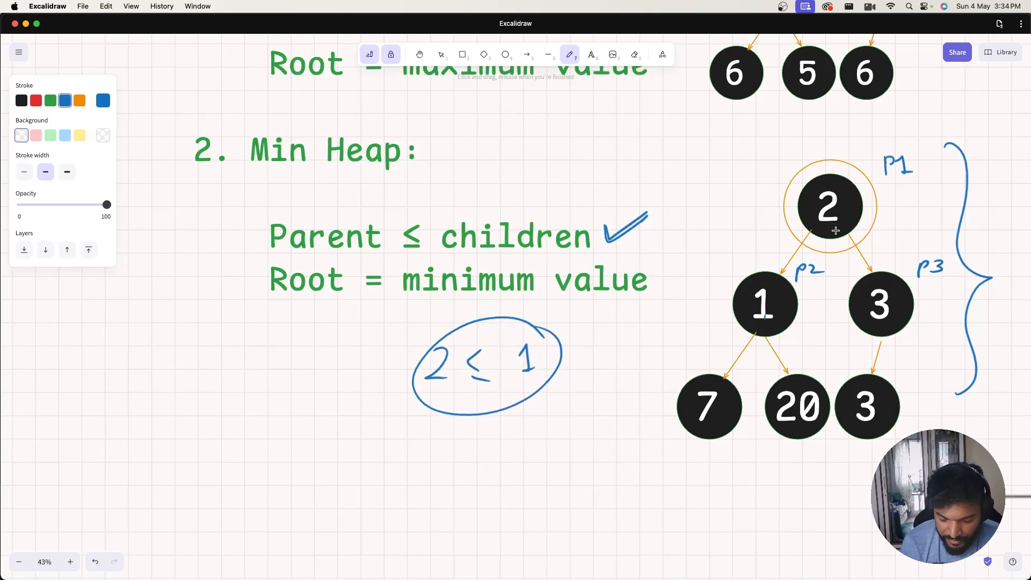
{"action": "mouse_move", "coordinate": [878, 183]}
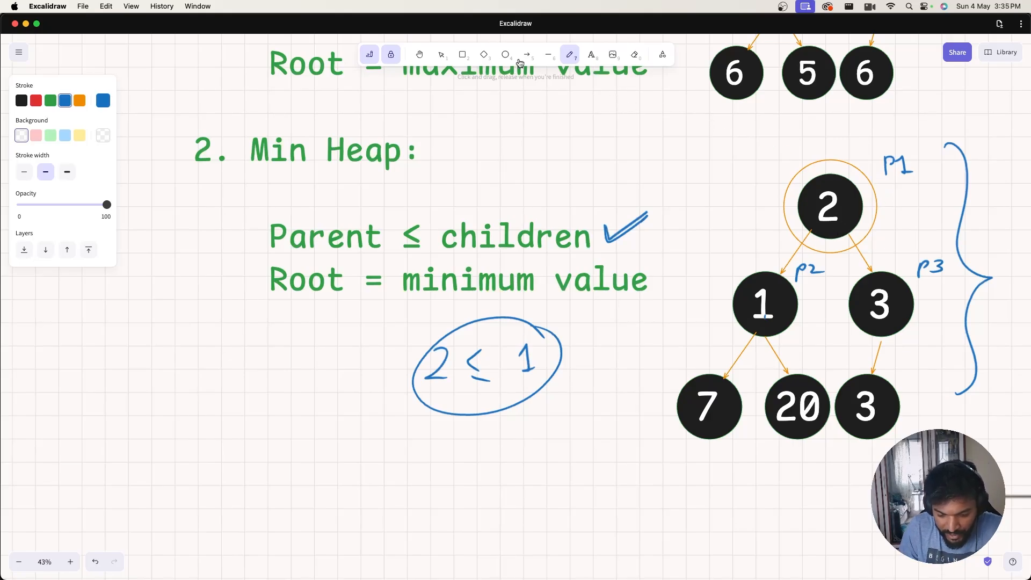
Change the min-heap's left child node back from 1 to 5
{"action": "left_click", "coordinate": [441, 54]}
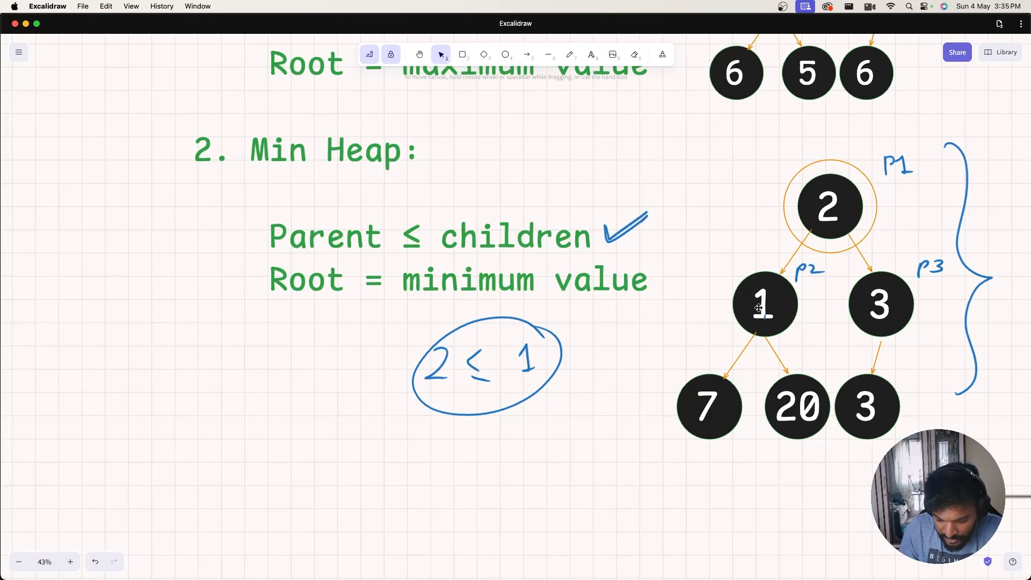
{"action": "double_click", "coordinate": [762, 304]}
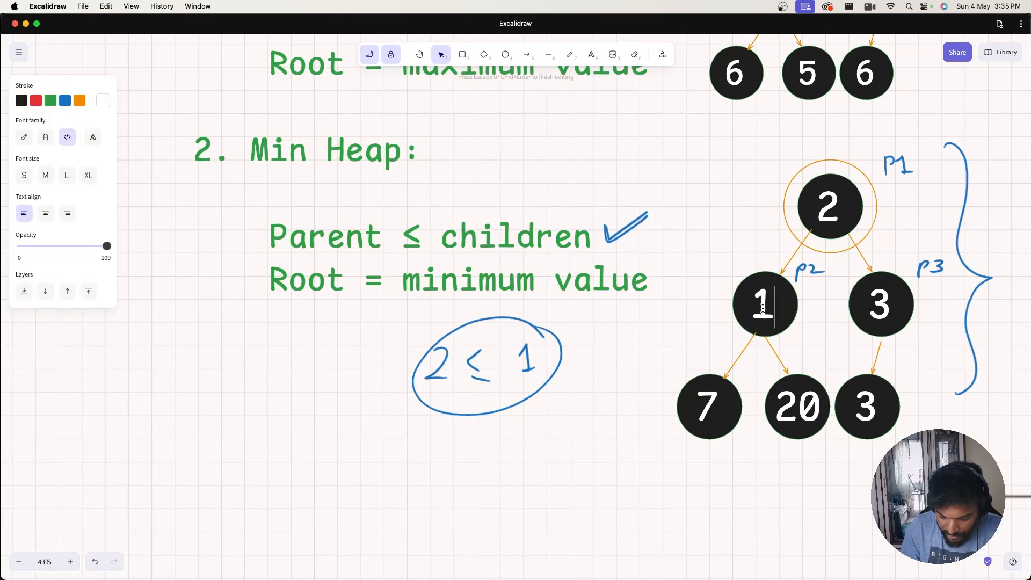
{"action": "type", "text": "5"}
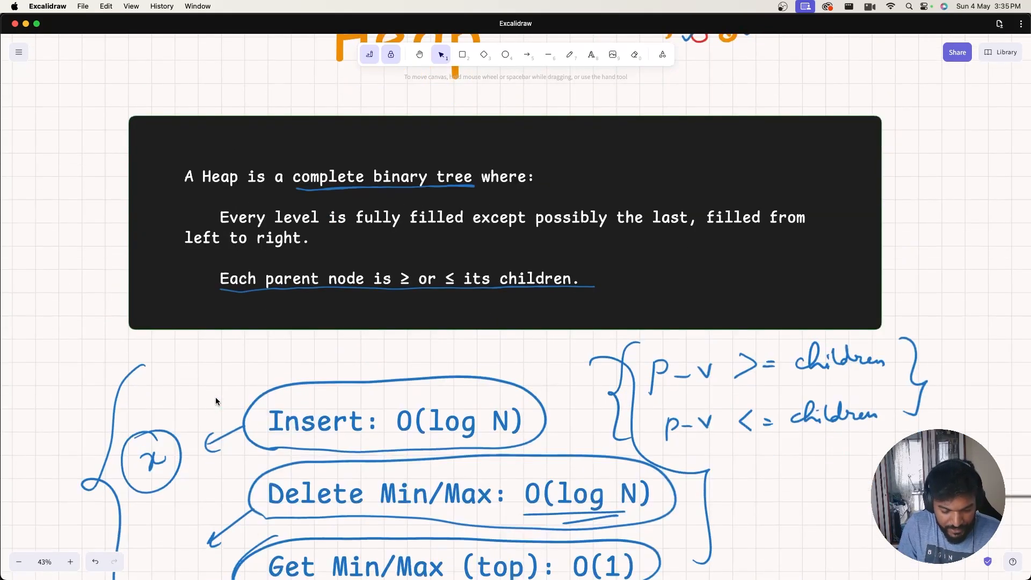
{"action": "scroll", "scroll_direction": "down", "scroll_amount": 3}
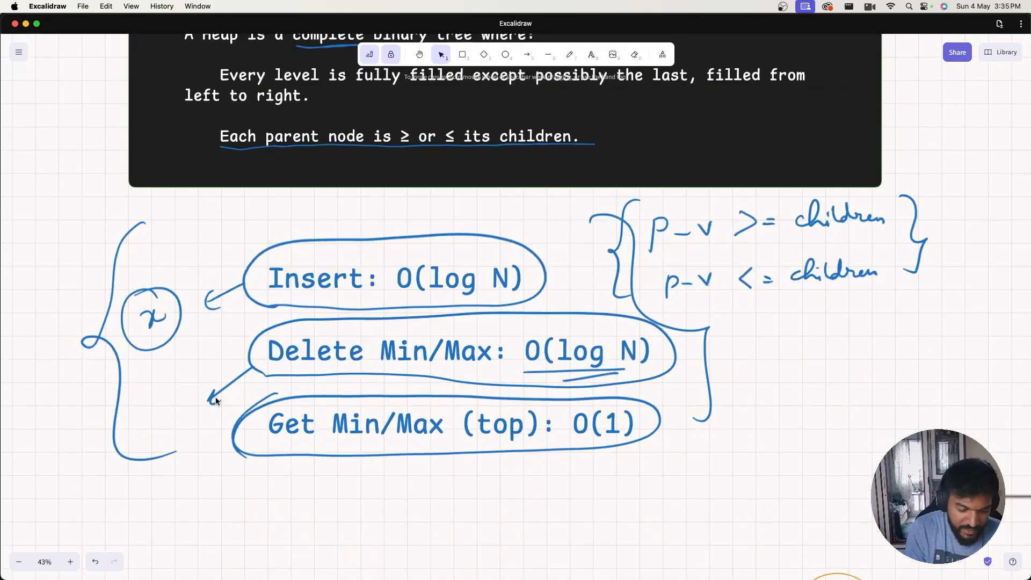
{"action": "left_click", "coordinate": [569, 54]}
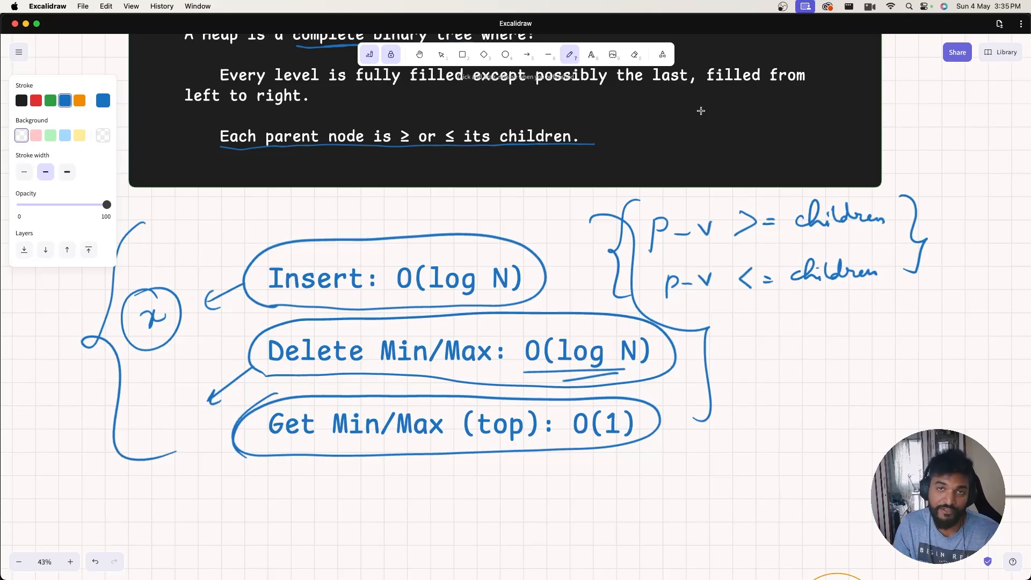
{"action": "mouse_move", "coordinate": [699, 110]}
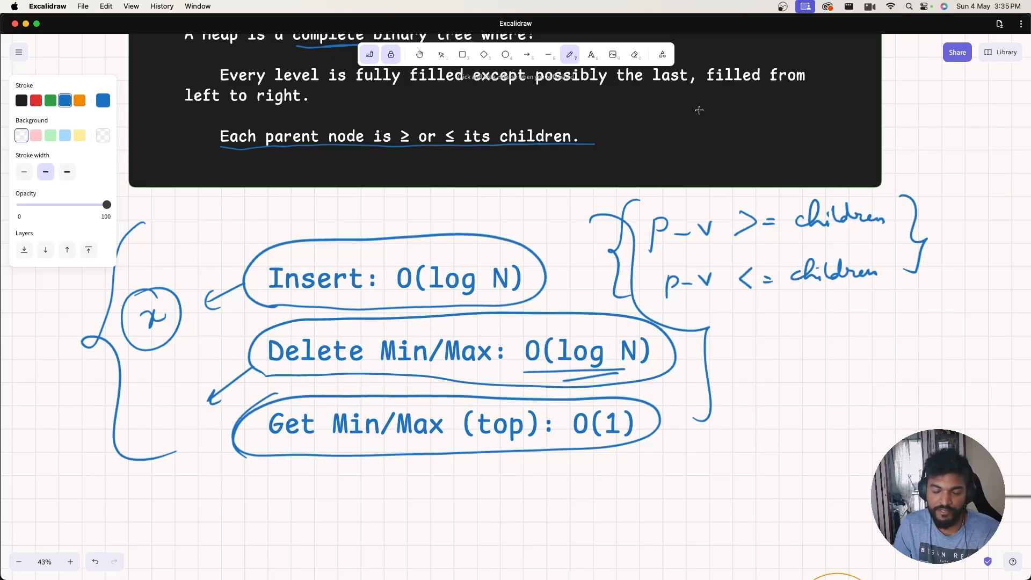